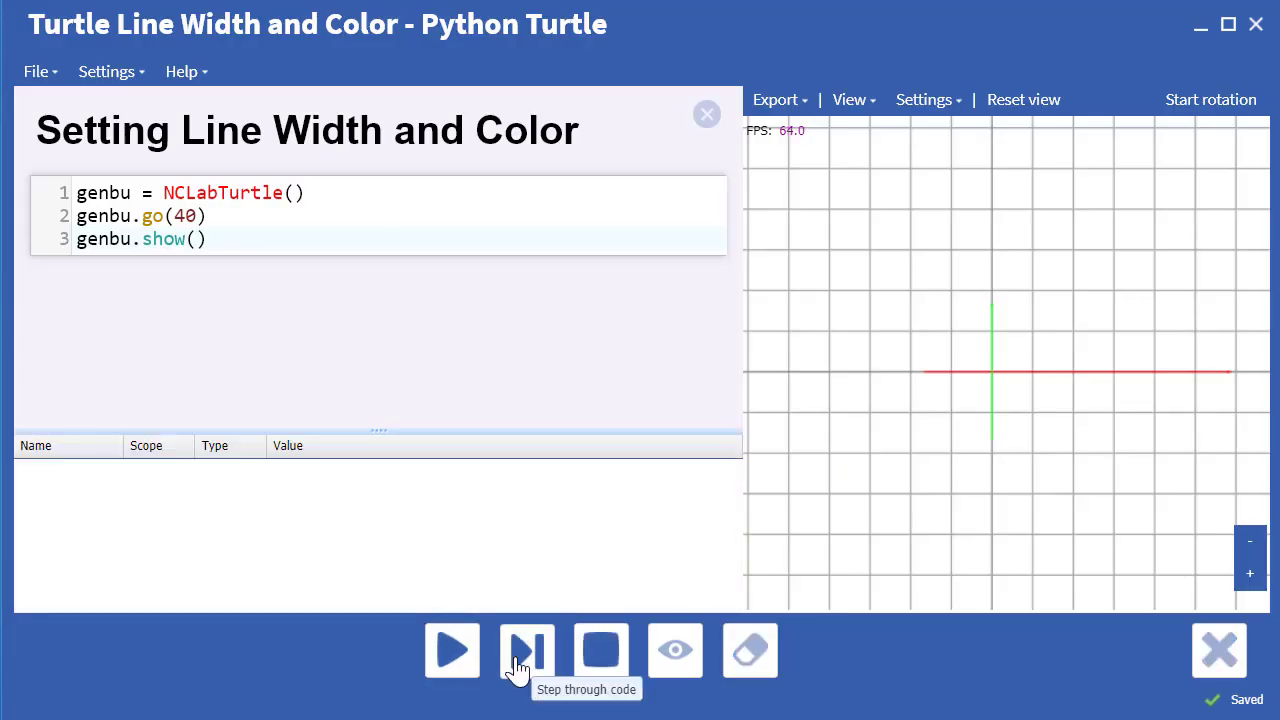
Step: Step through the three-line genbu program until the turtle draws its 40-unit line
left_click(526, 650)
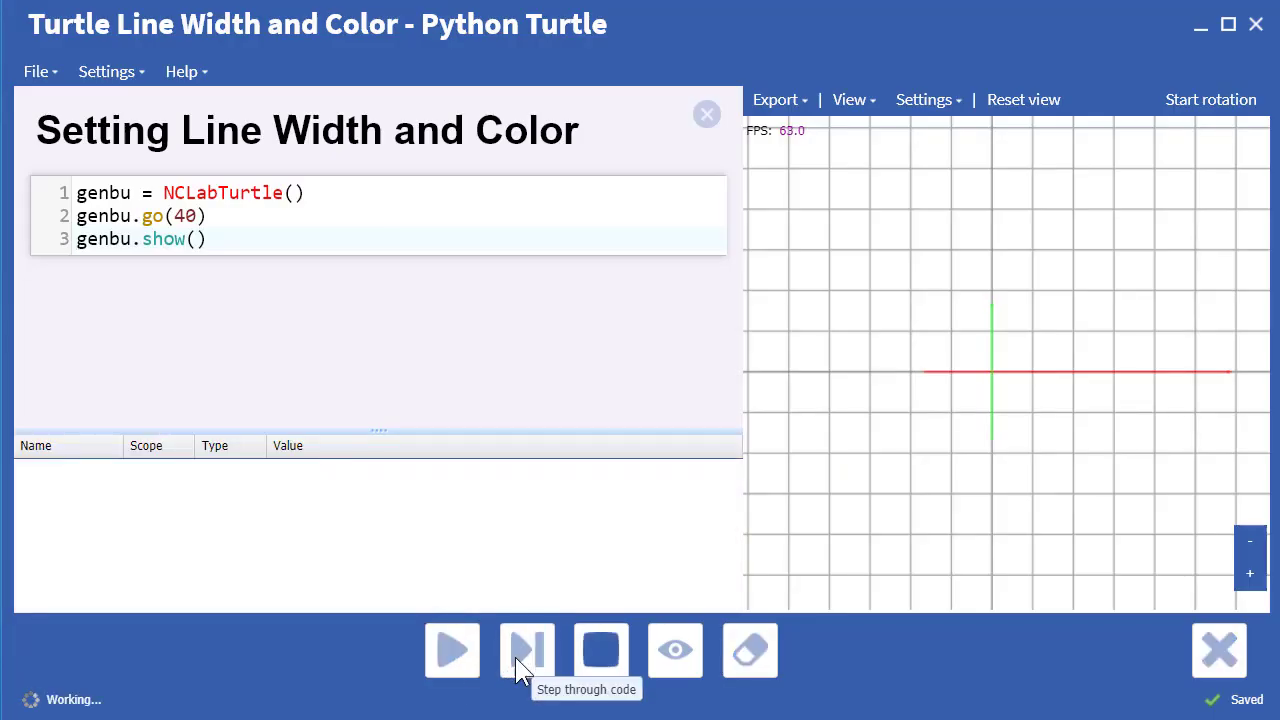
left_click(527, 650)
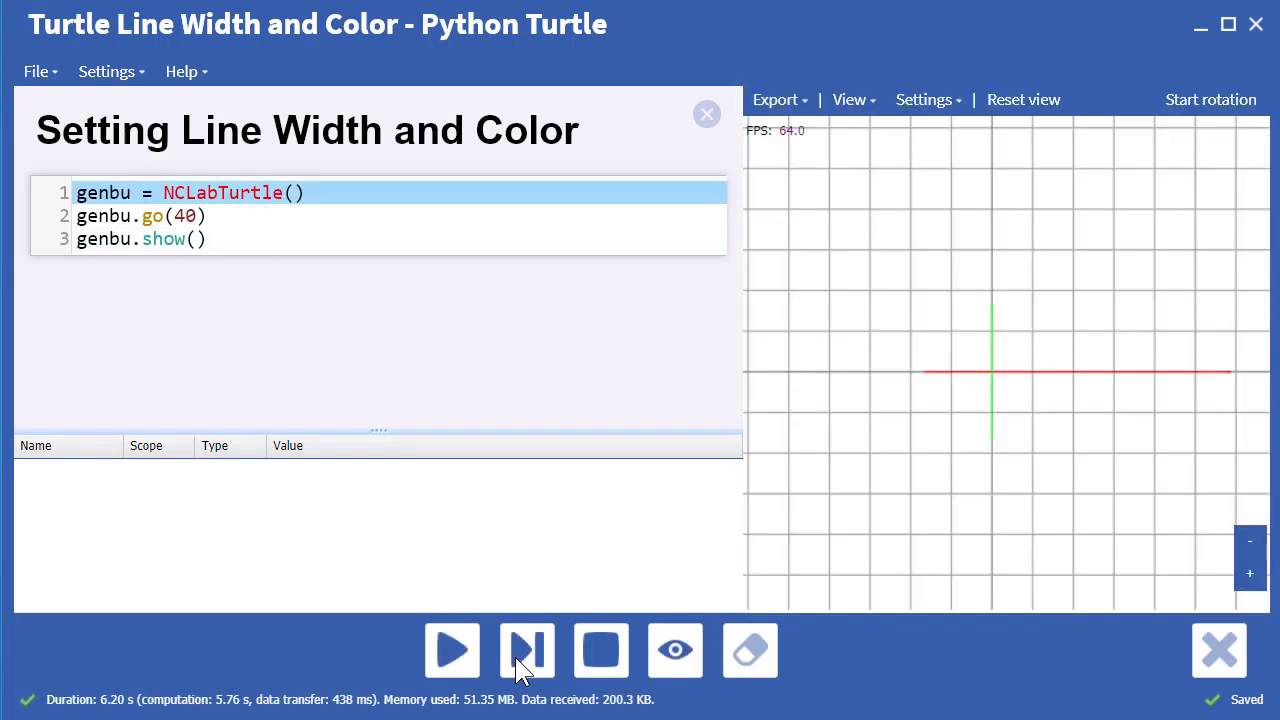
left_click(526, 650)
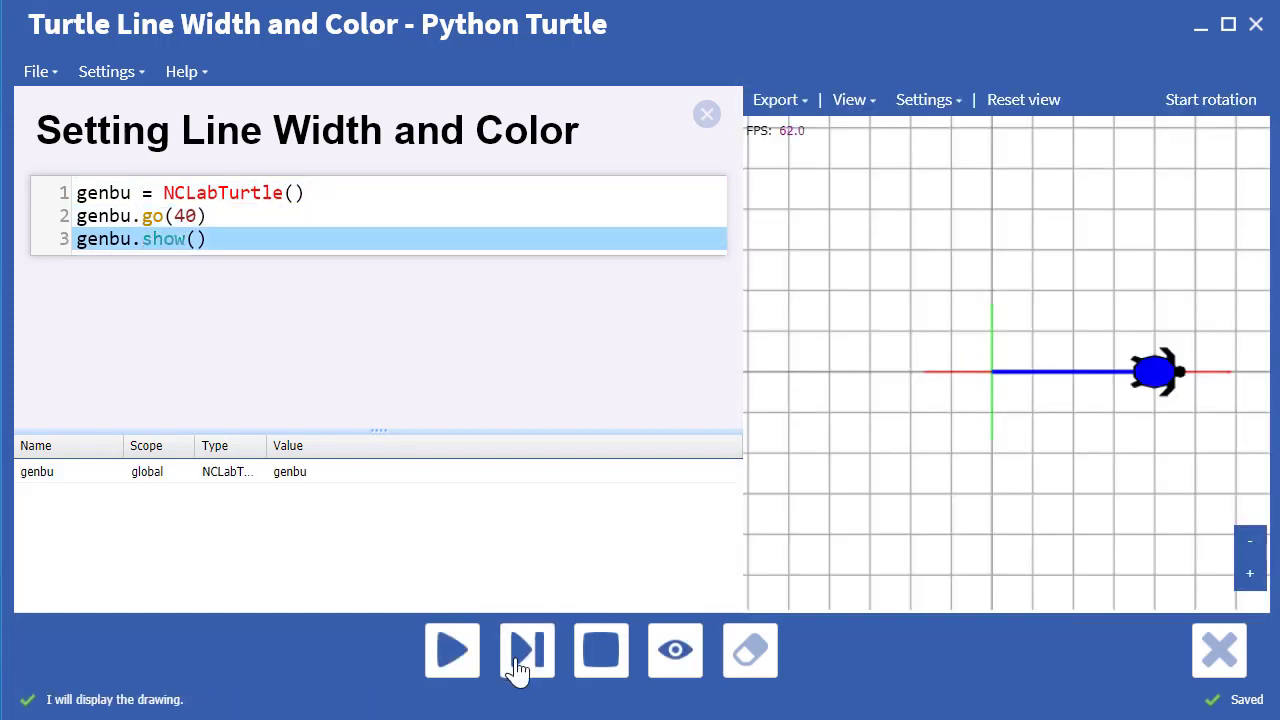
left_click(600, 650)
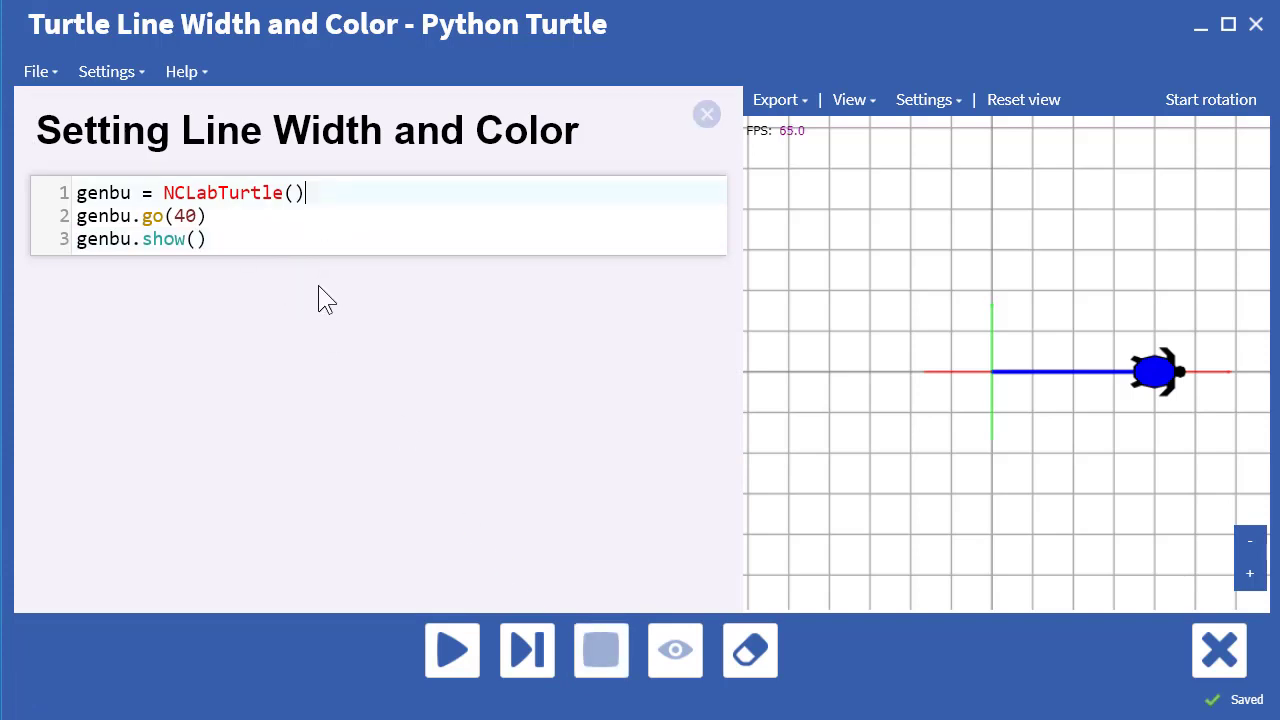
Step: Add genbu.width(5) after line 1, try 15, then run with width 3
type("genbu.w")
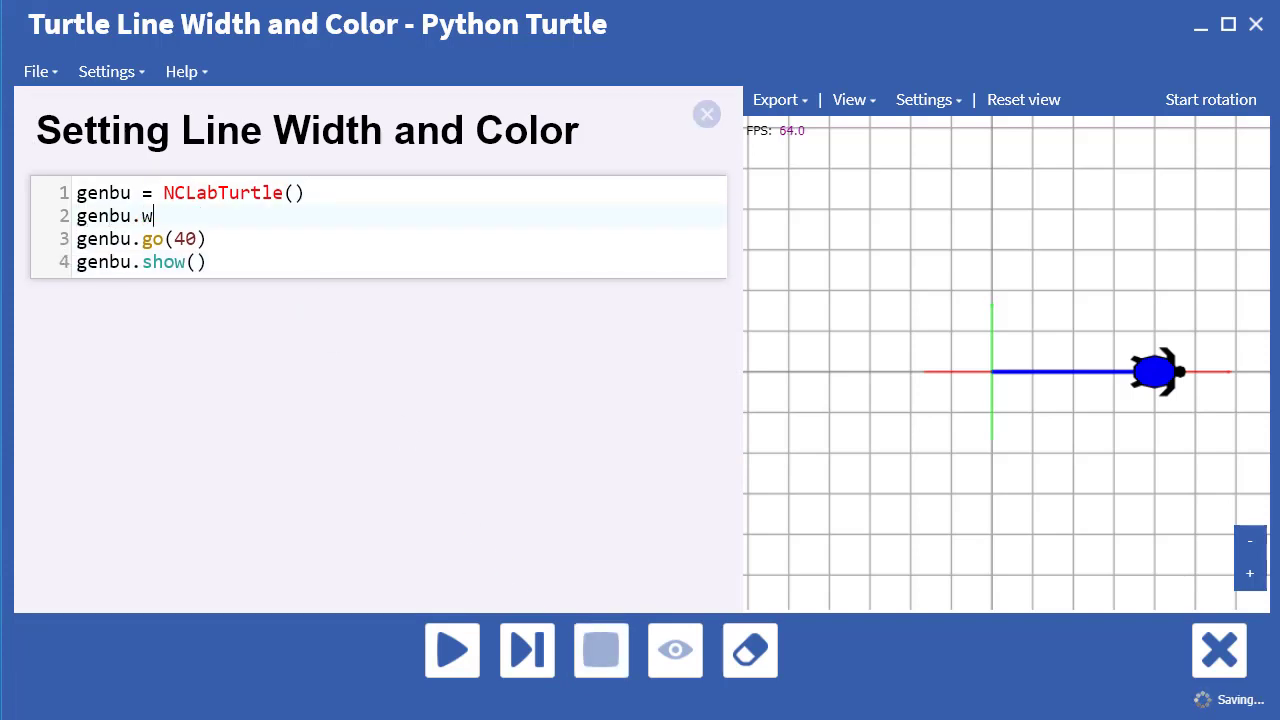
type("idth(5)")
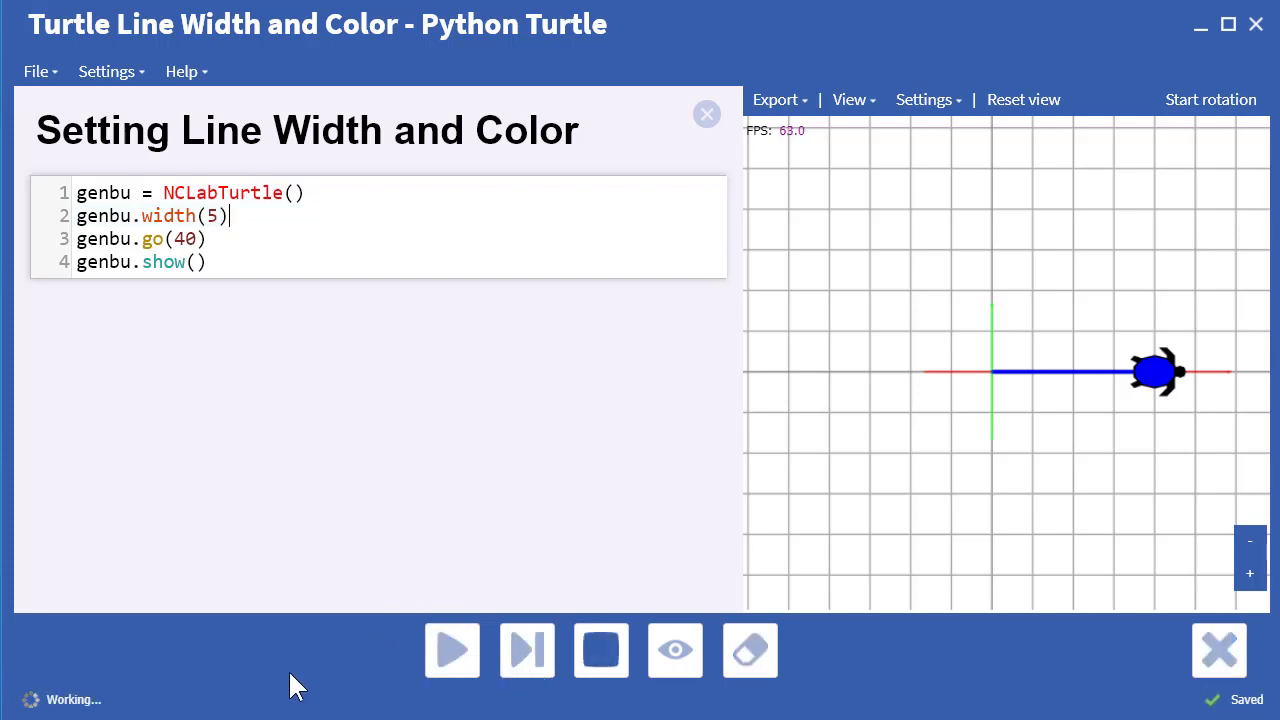
left_click(452, 650)
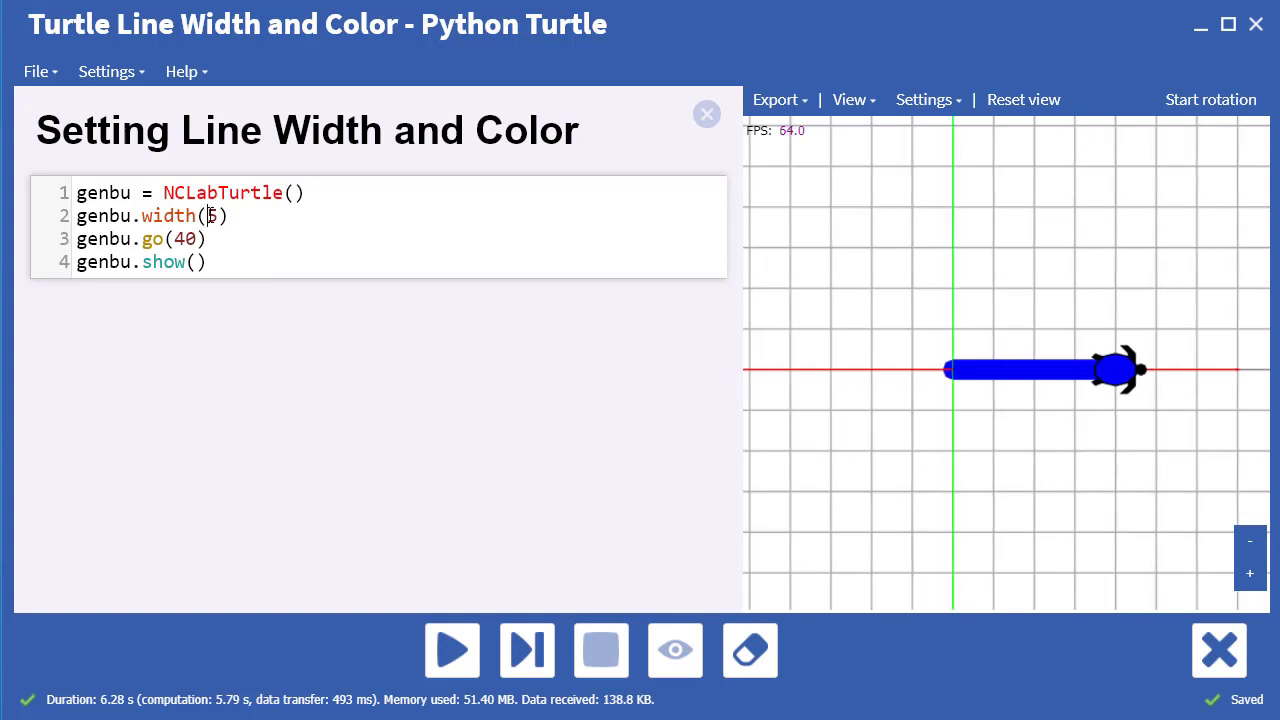
type("15")
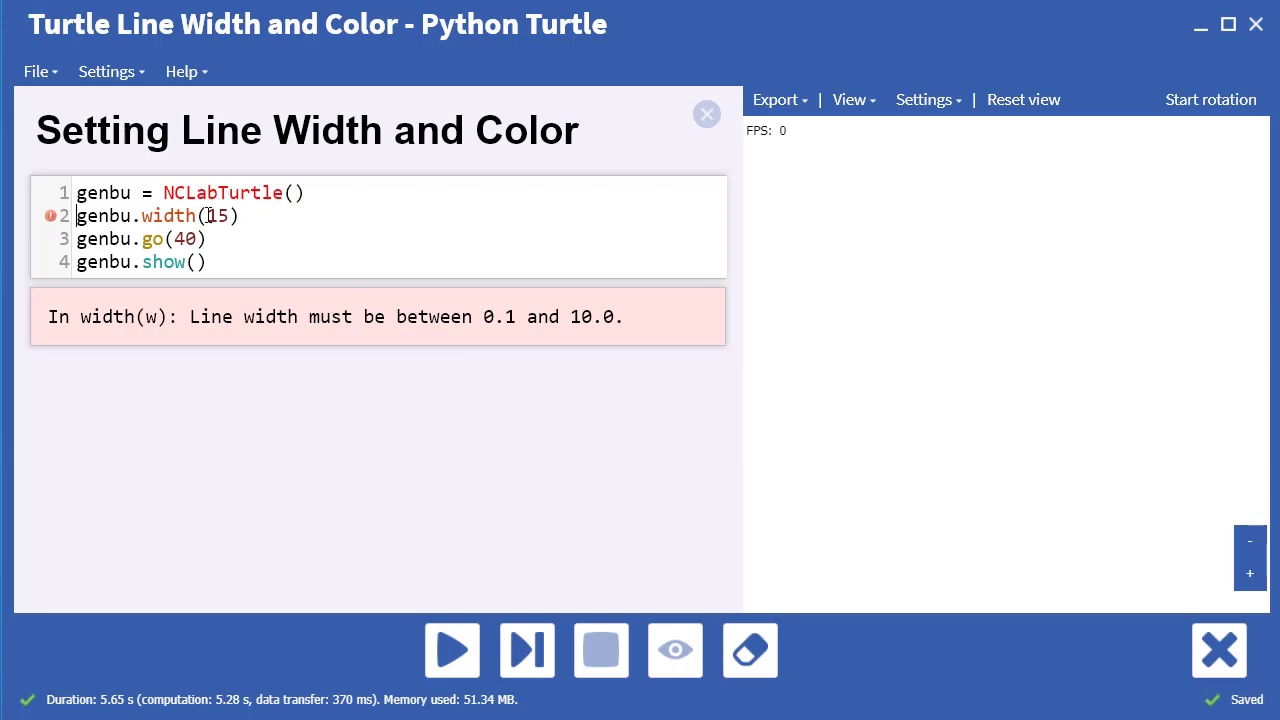
type("3")
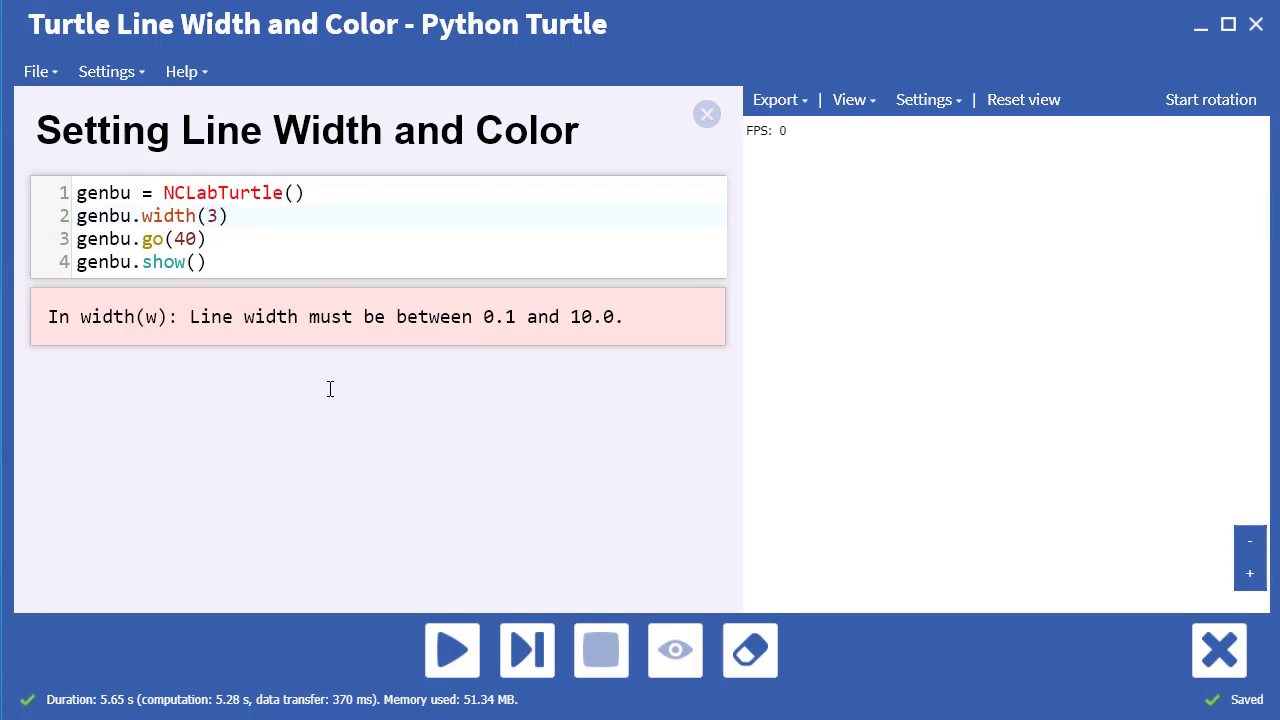
left_click(452, 650)
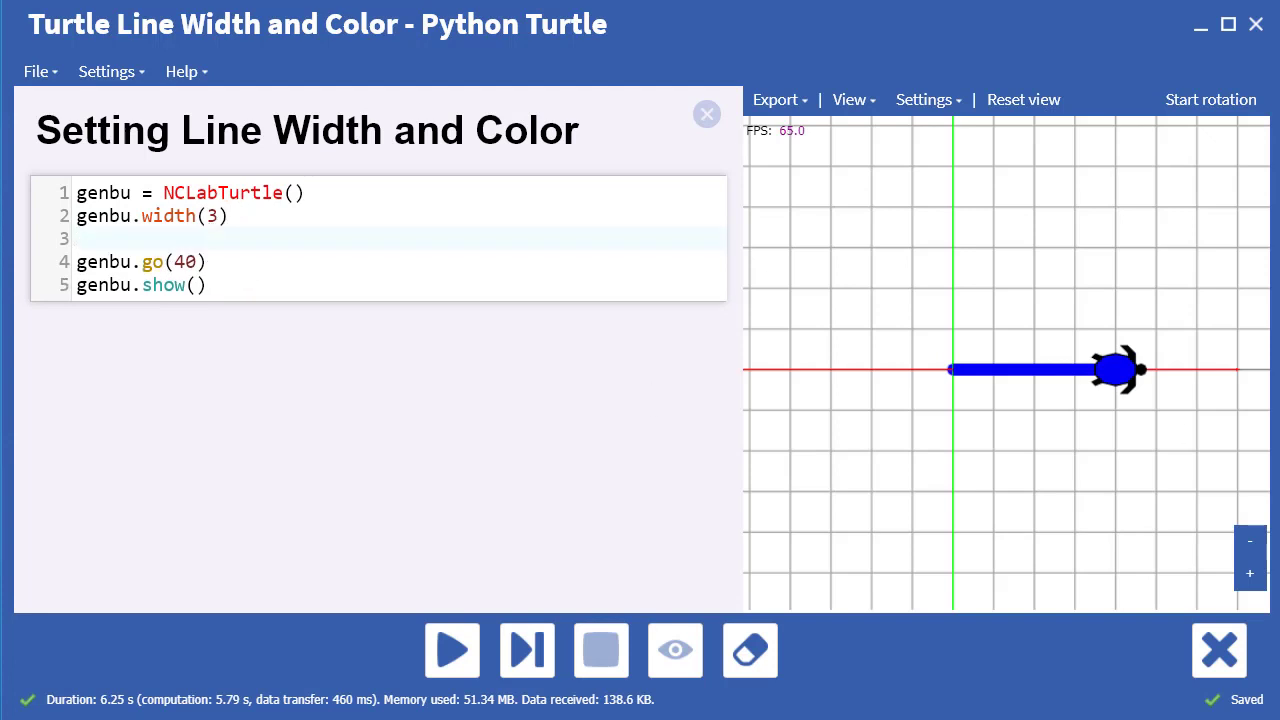
Step: Add a genbu.color line and run it with RED, then VANILLA, then STEEL
type("genbu.color(RED")
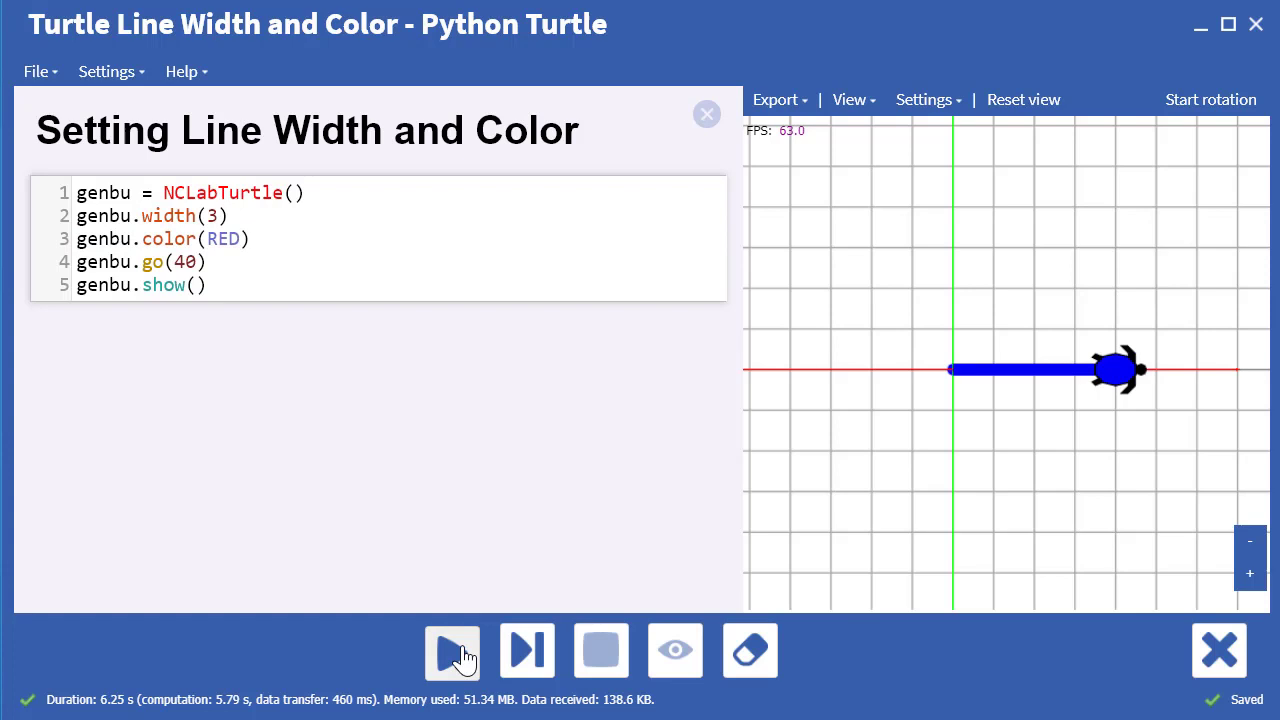
left_click(452, 650)
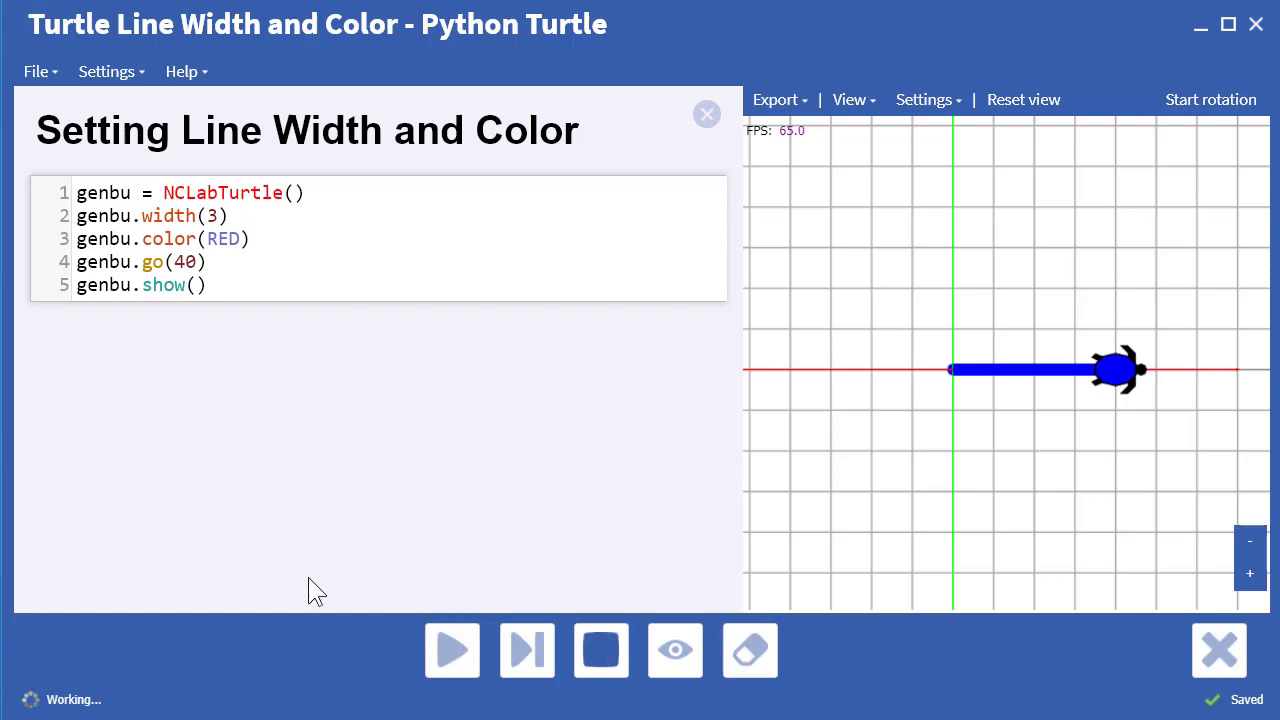
left_click(452, 650)
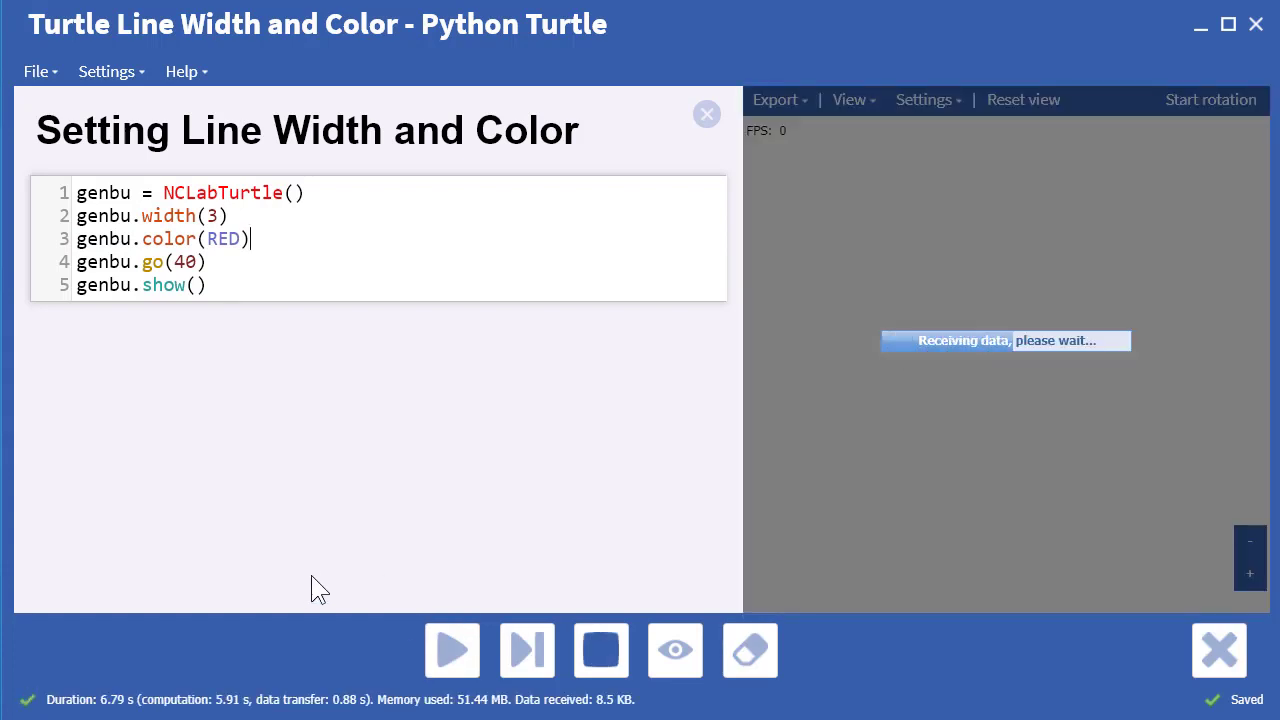
left_click(452, 649)
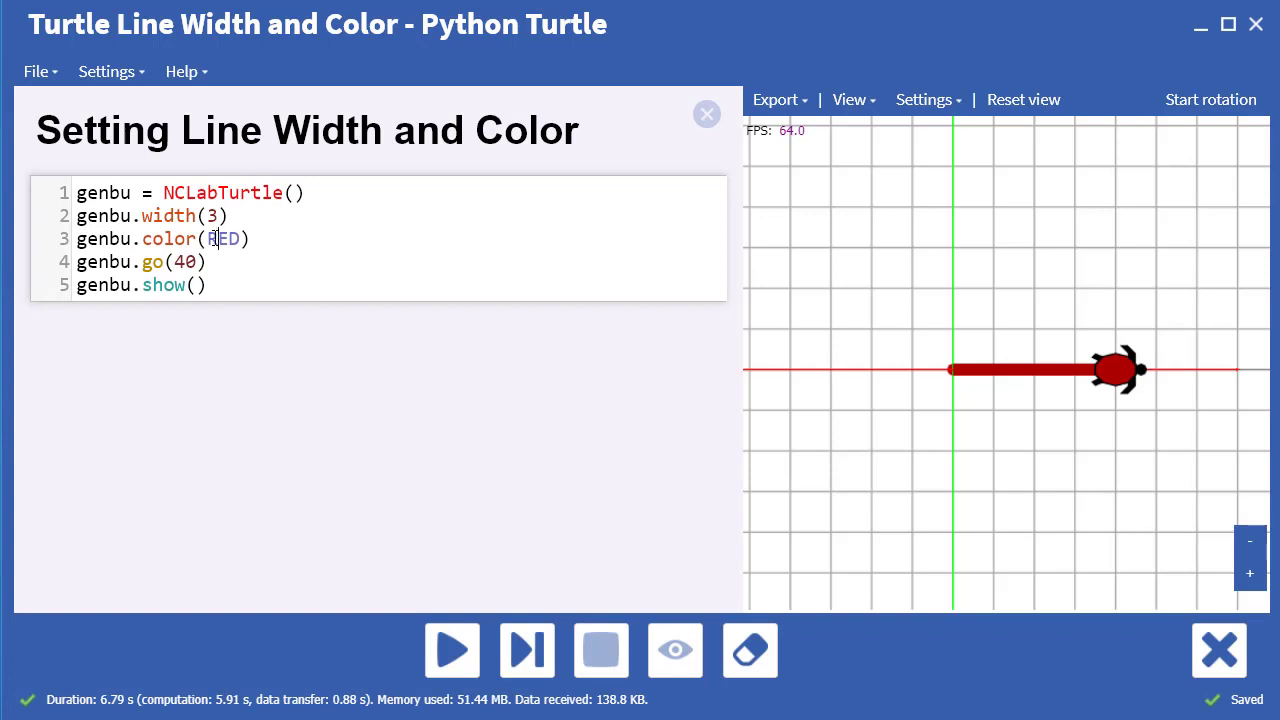
double_click(223, 239)
type("VANILLA")
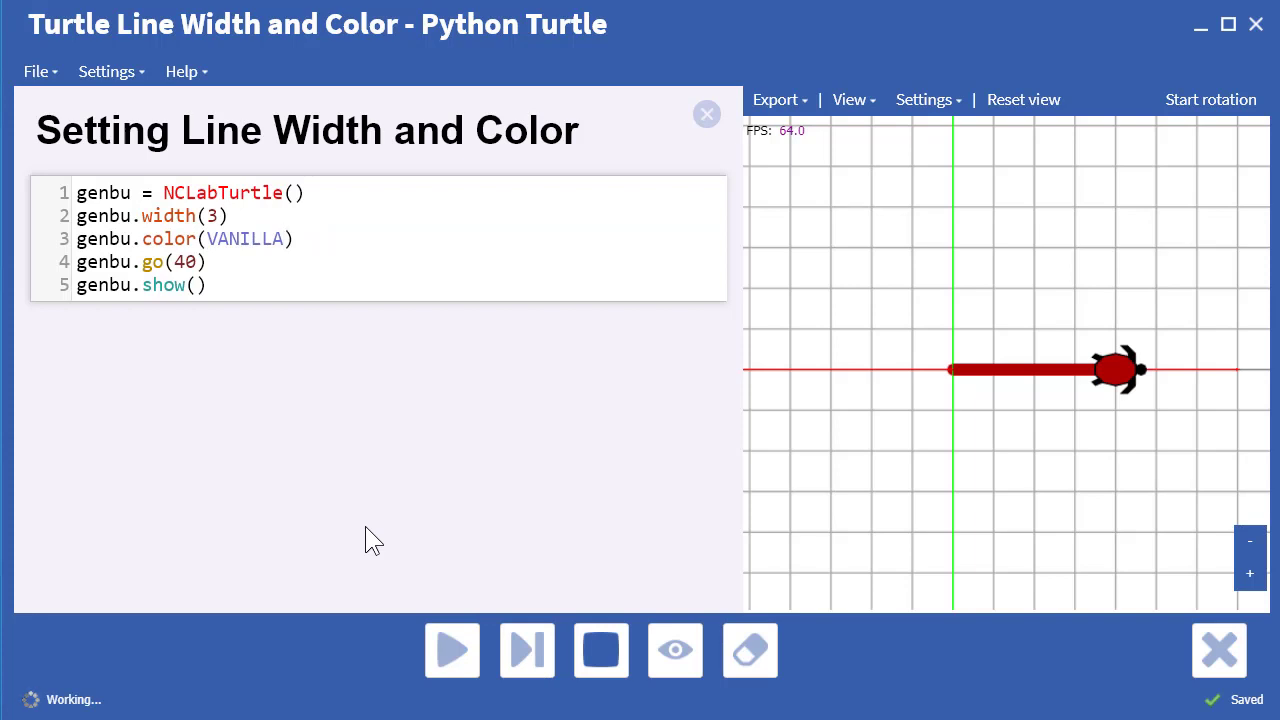
left_click(452, 650)
type("STEE")
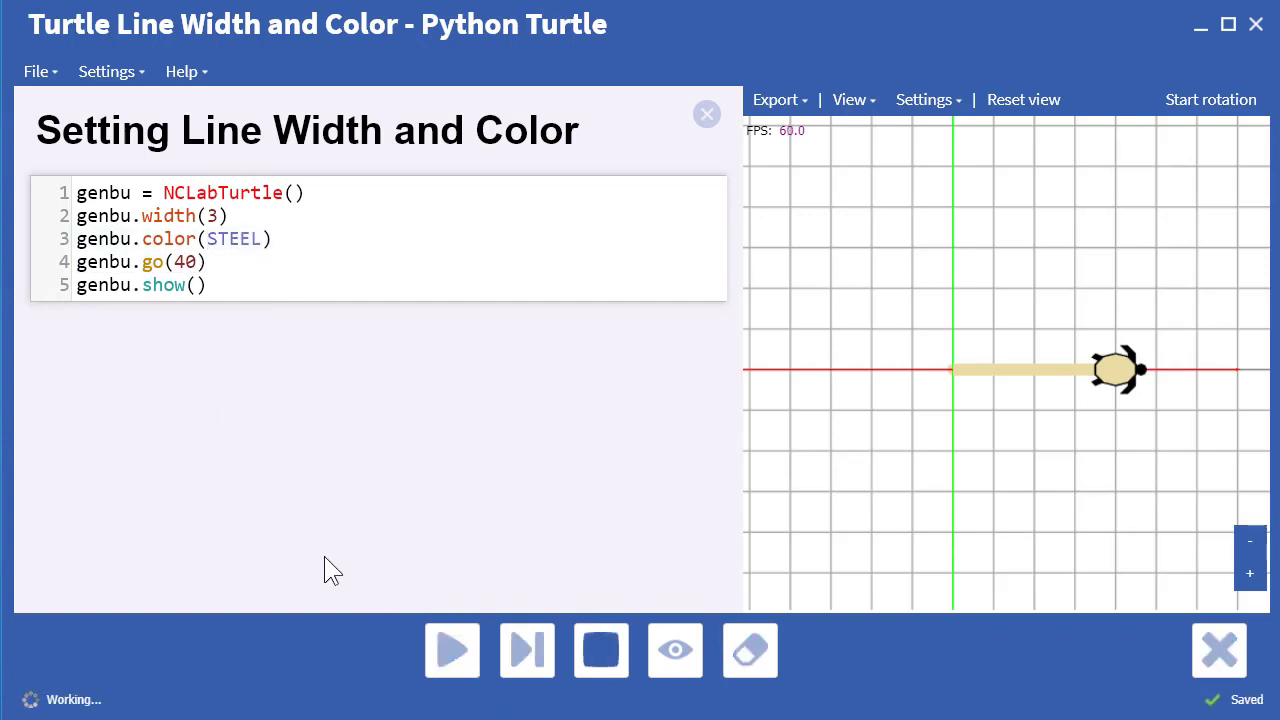
left_click(452, 650)
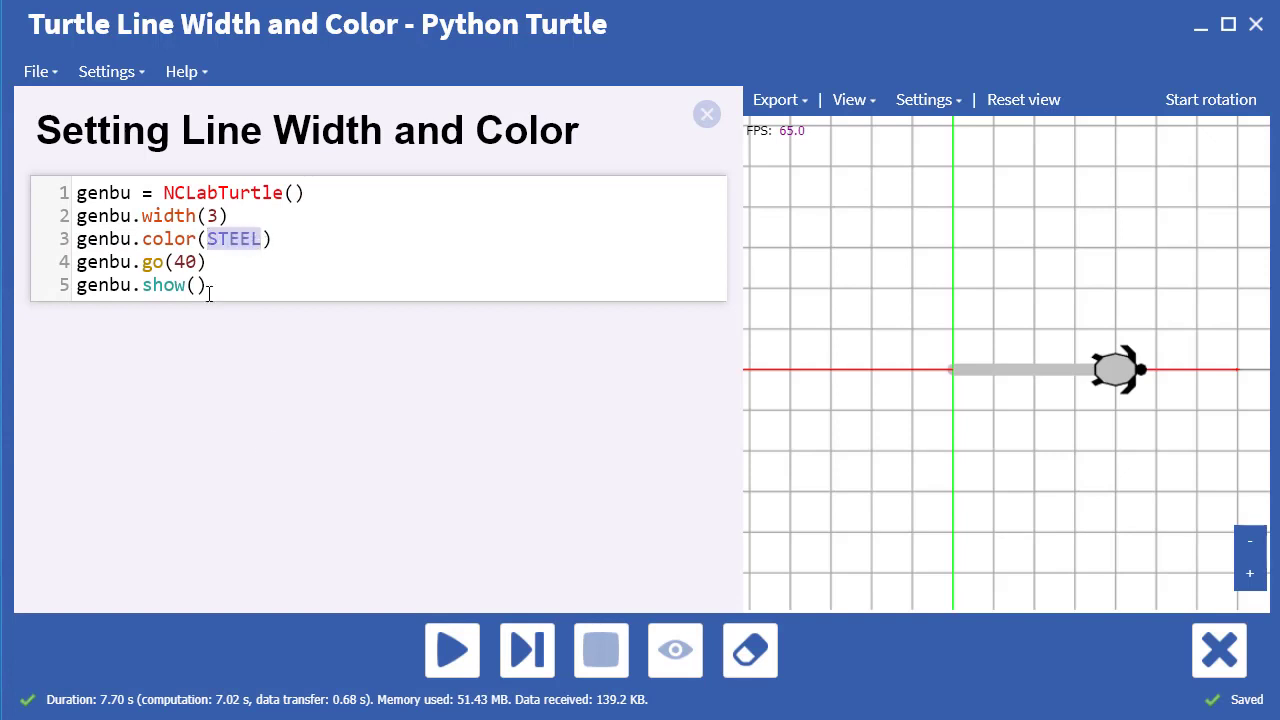
Step: Replace the colour name with an RGB list and run the new values
type("[0,")
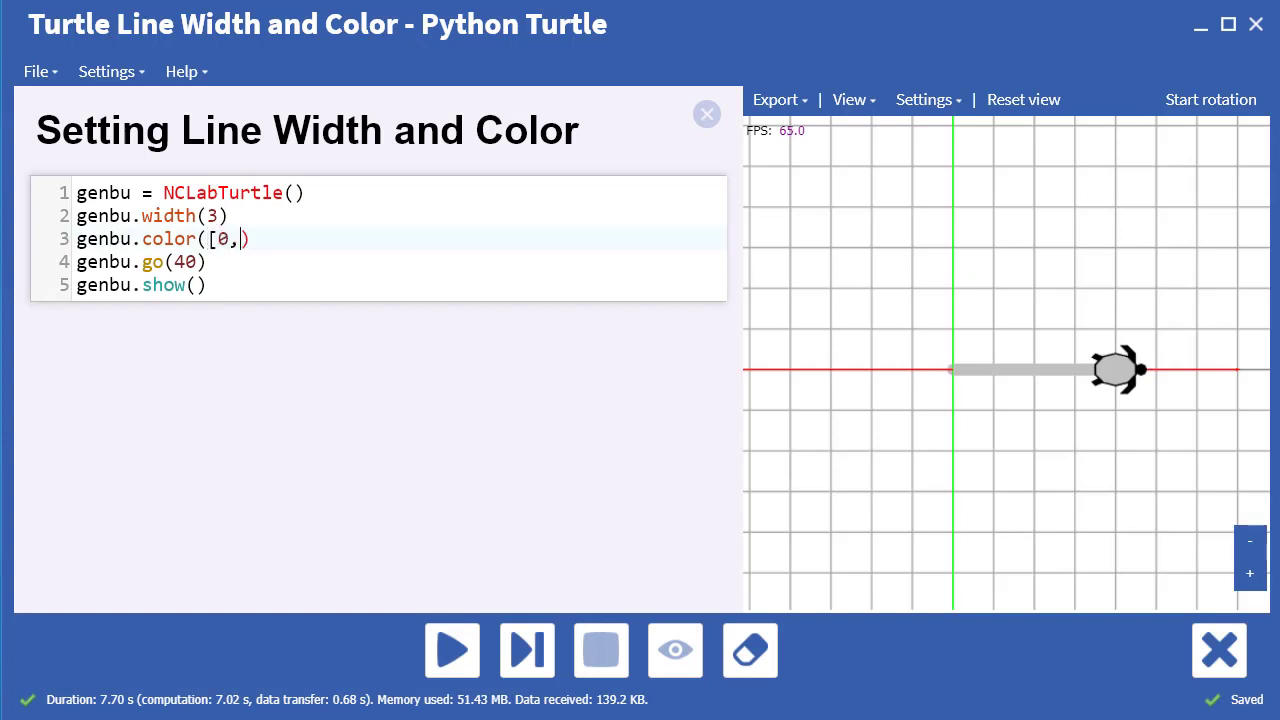
type("0, 0])")
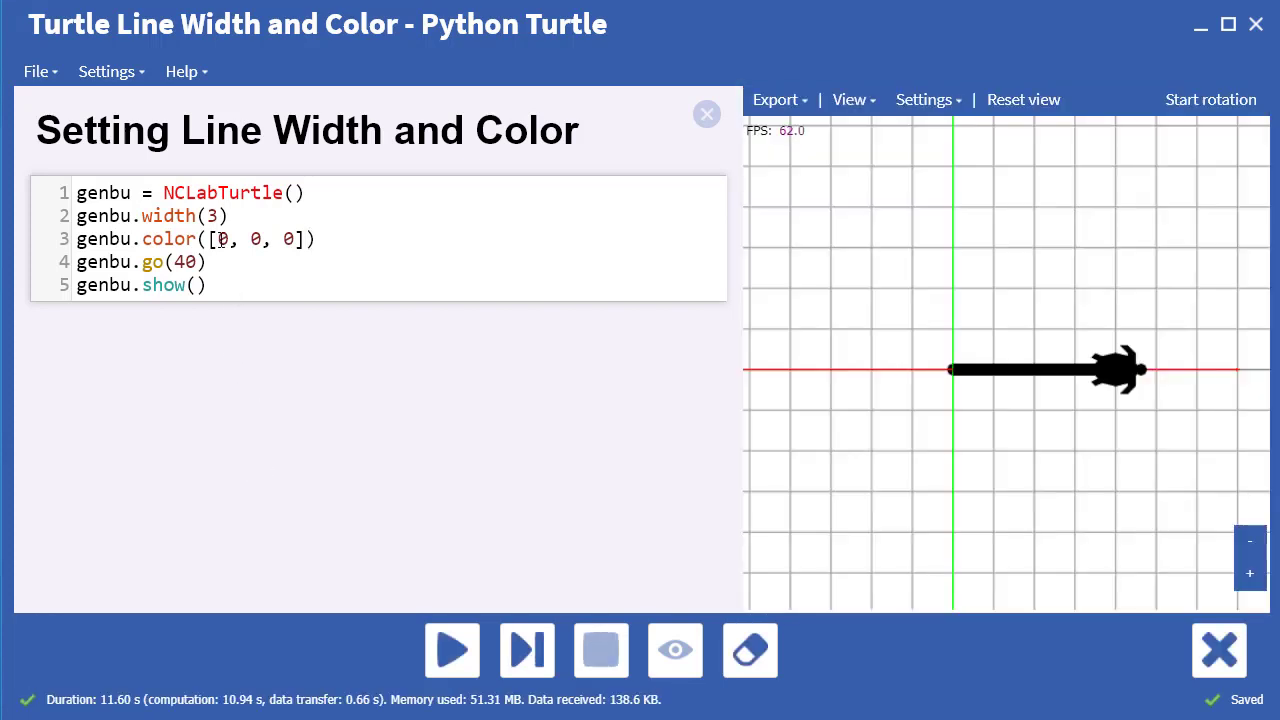
type("255")
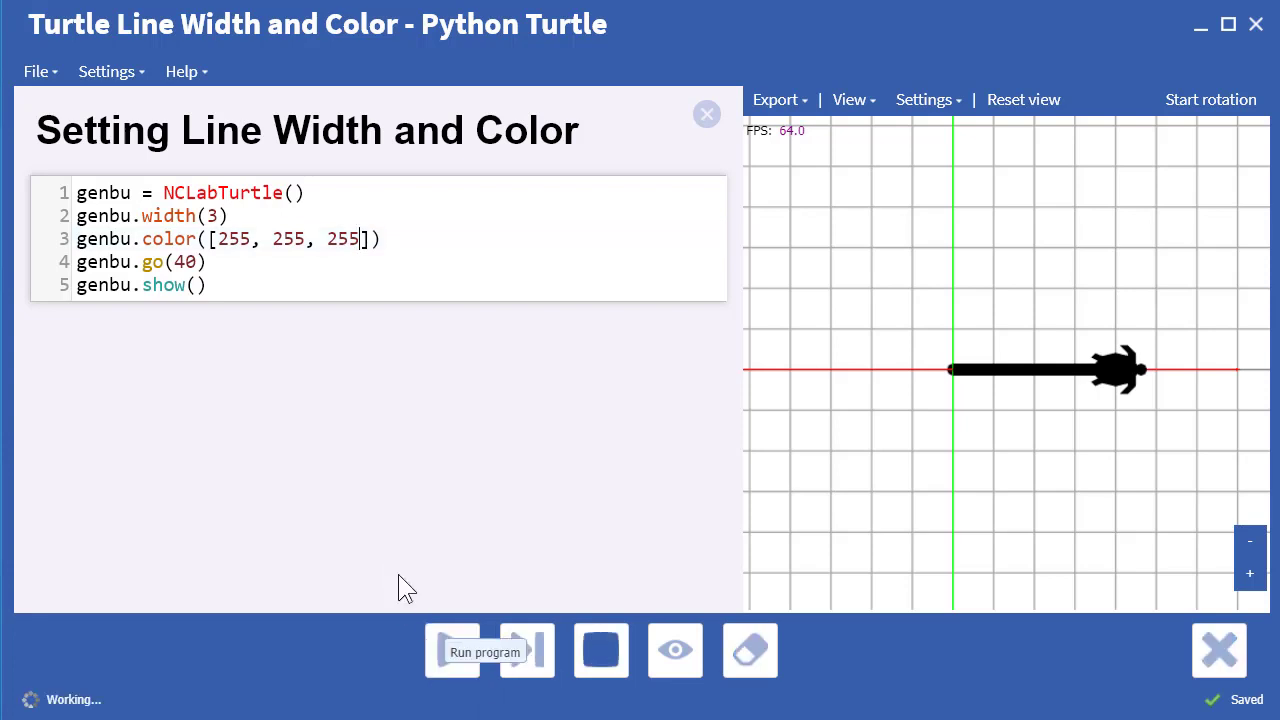
left_click(484, 650)
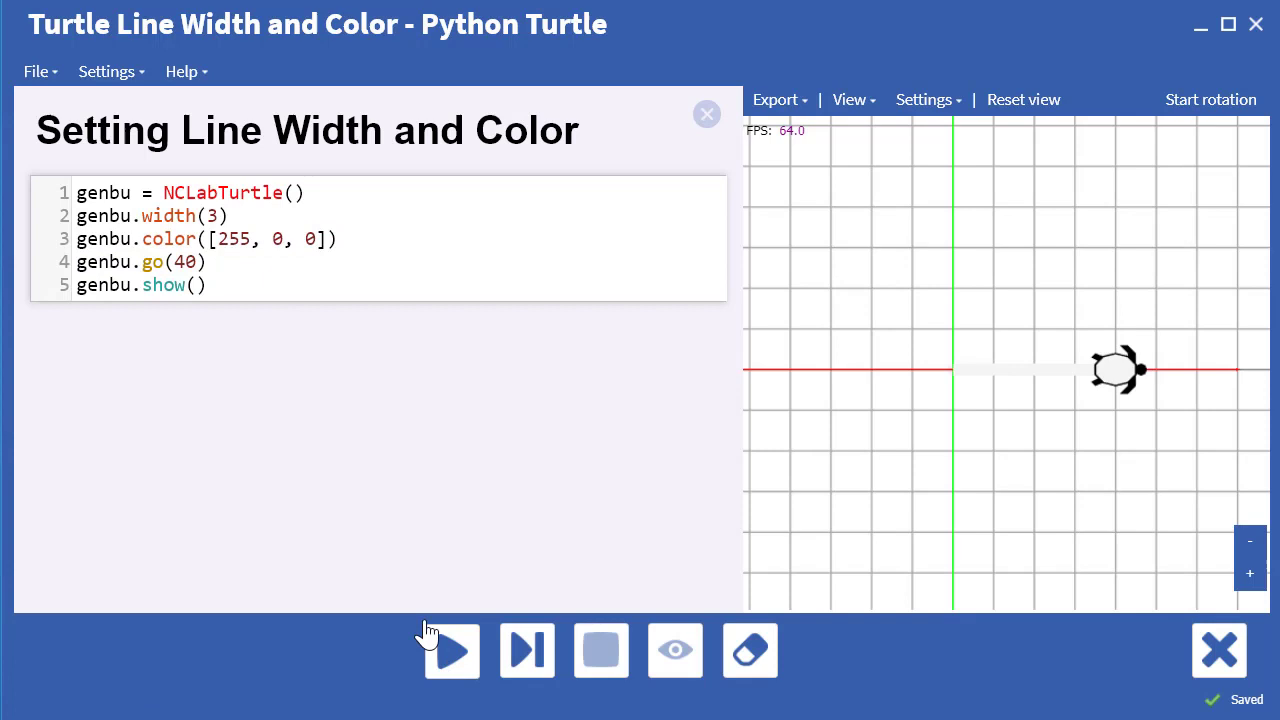
Step: Run with red [255,0,0], then green [0,255,0], then blue [0,0,255]
left_click(452, 650)
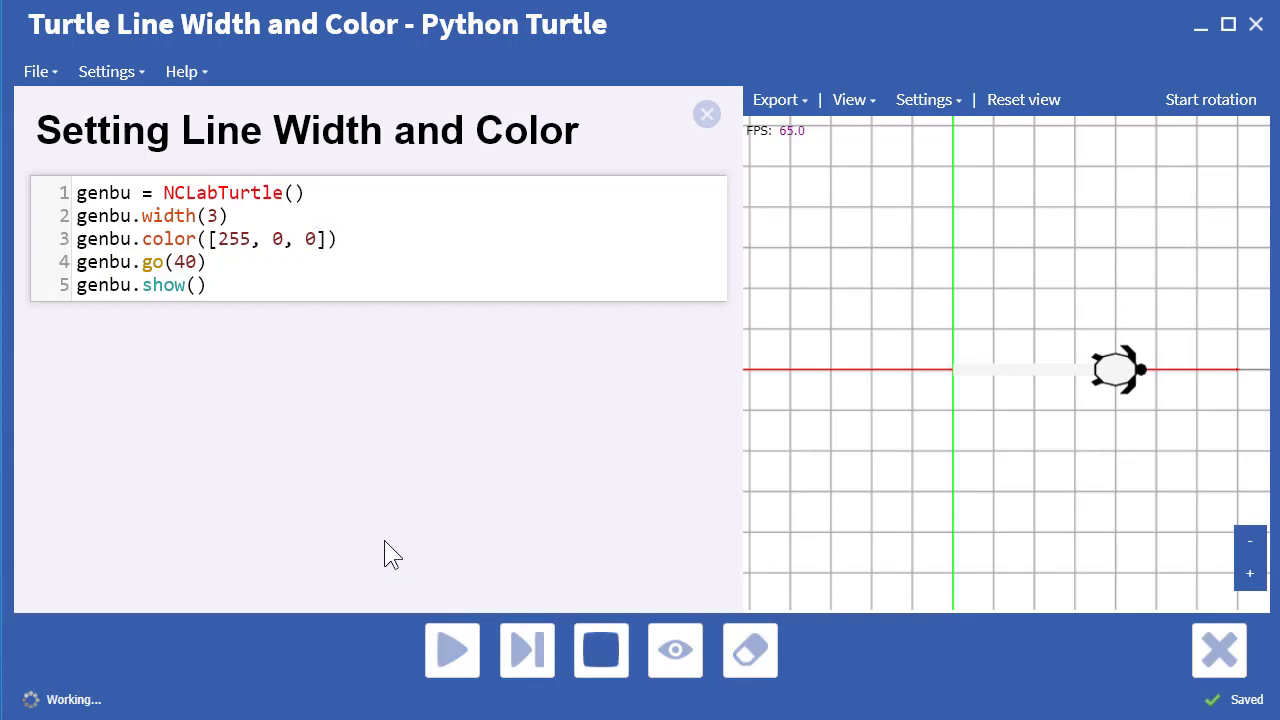
left_click(451, 650)
type("0")
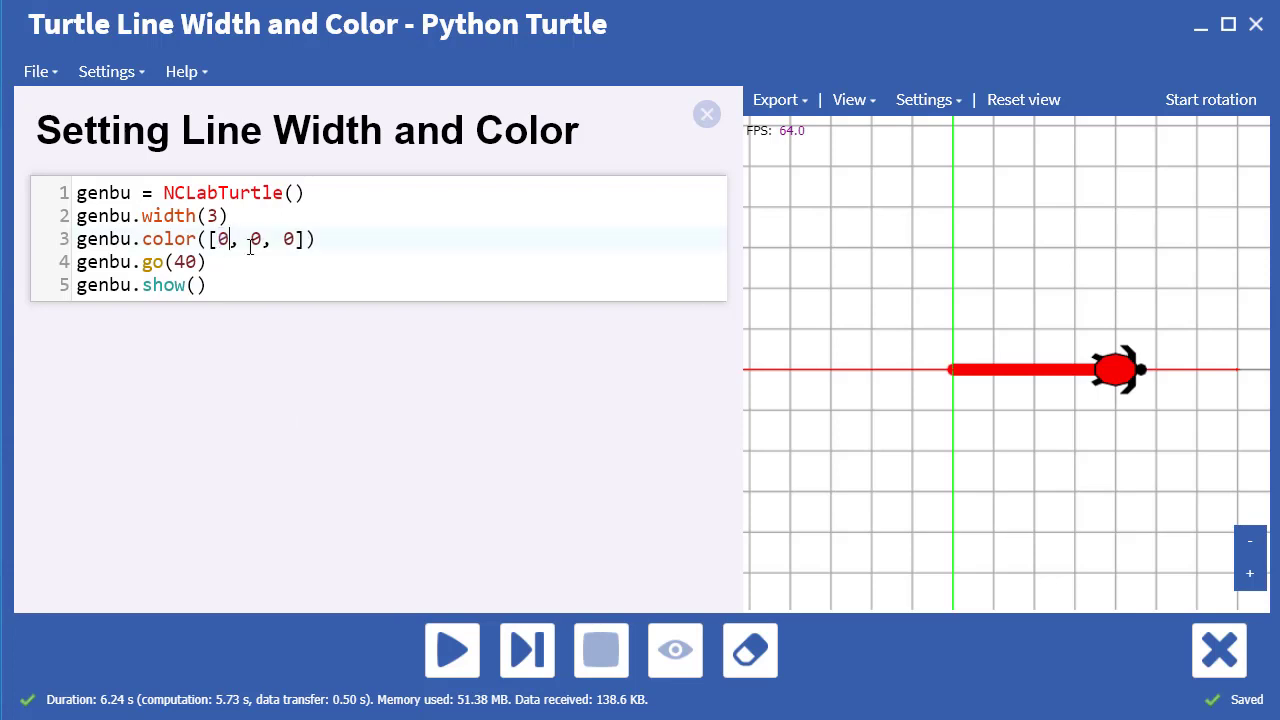
type("255")
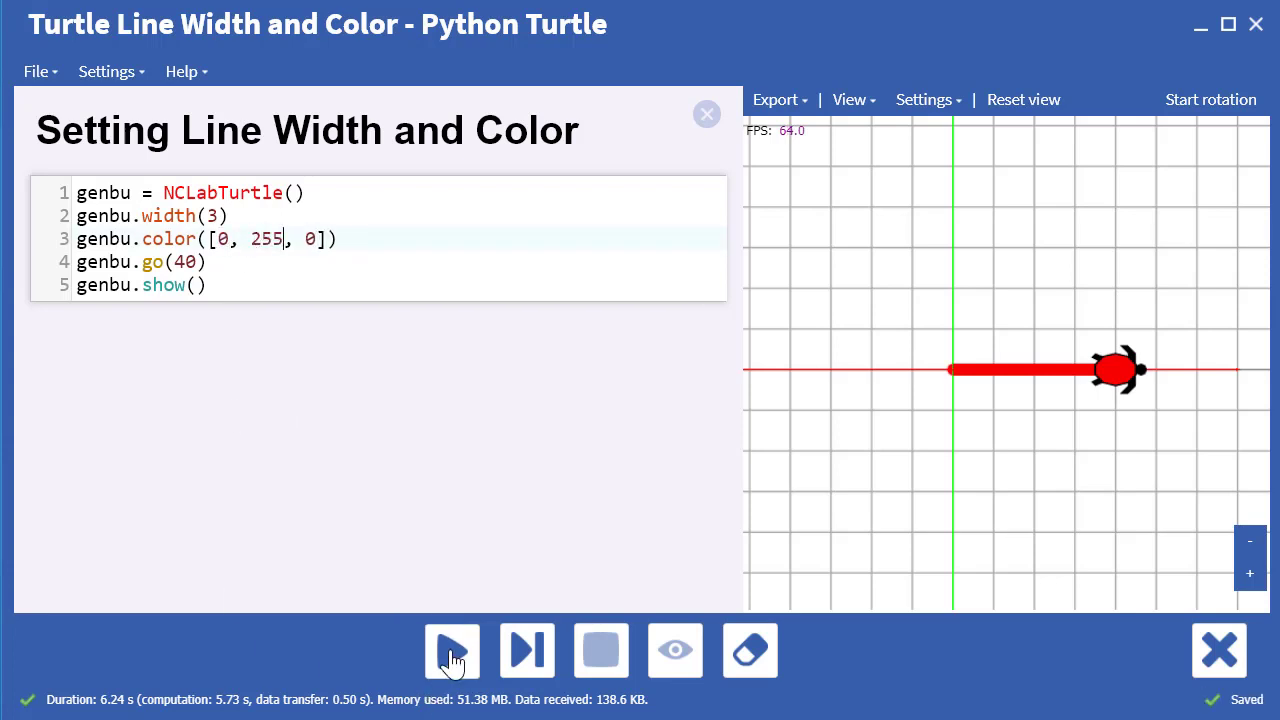
left_click(452, 650)
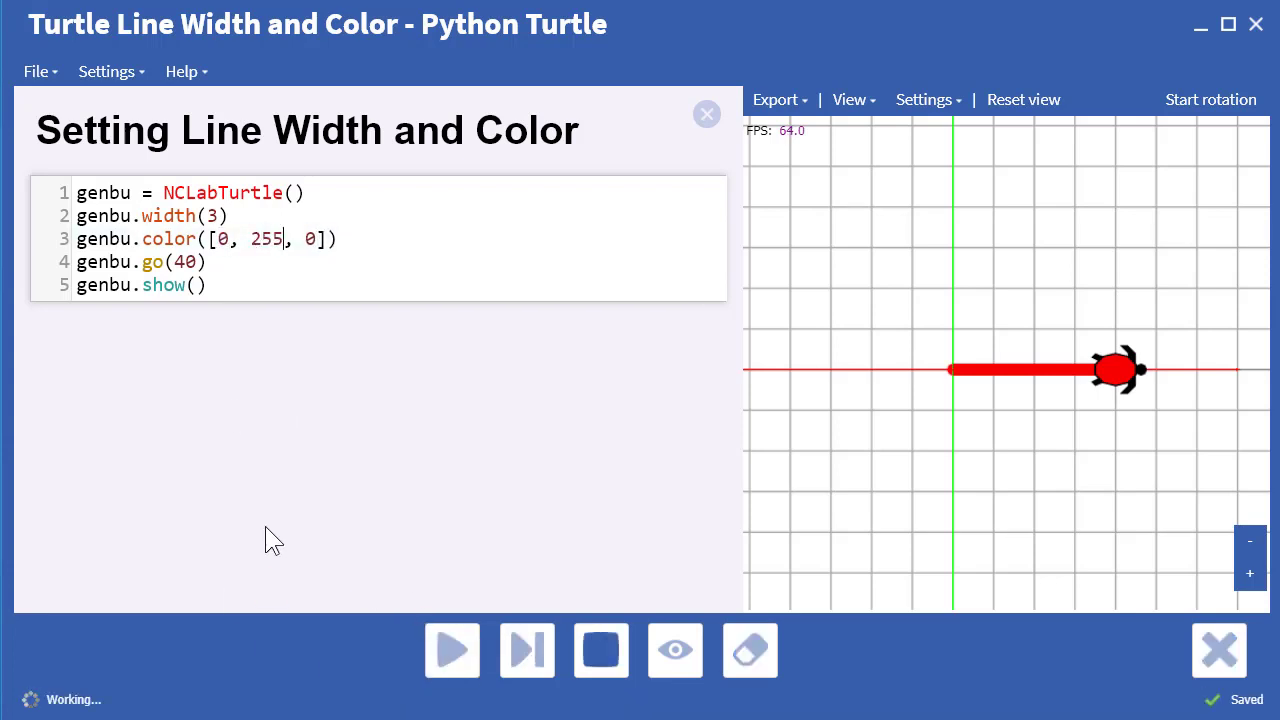
left_click(452, 650)
type("0")
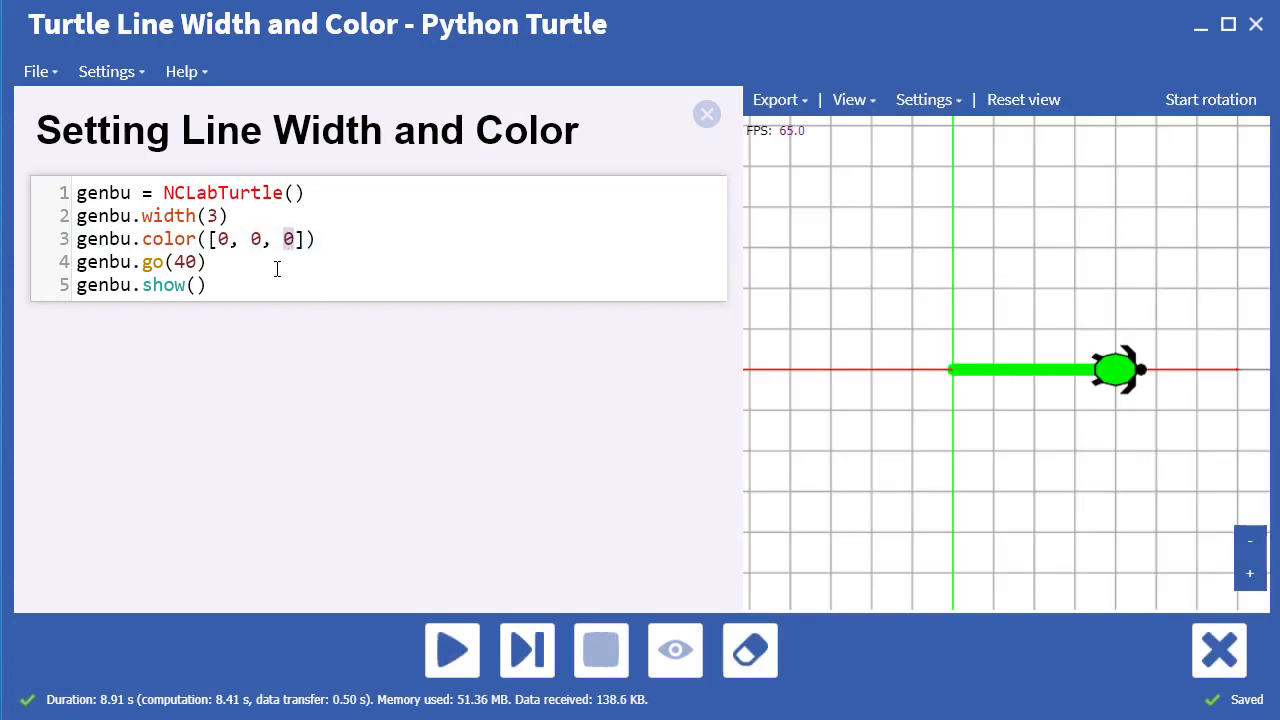
type("255")
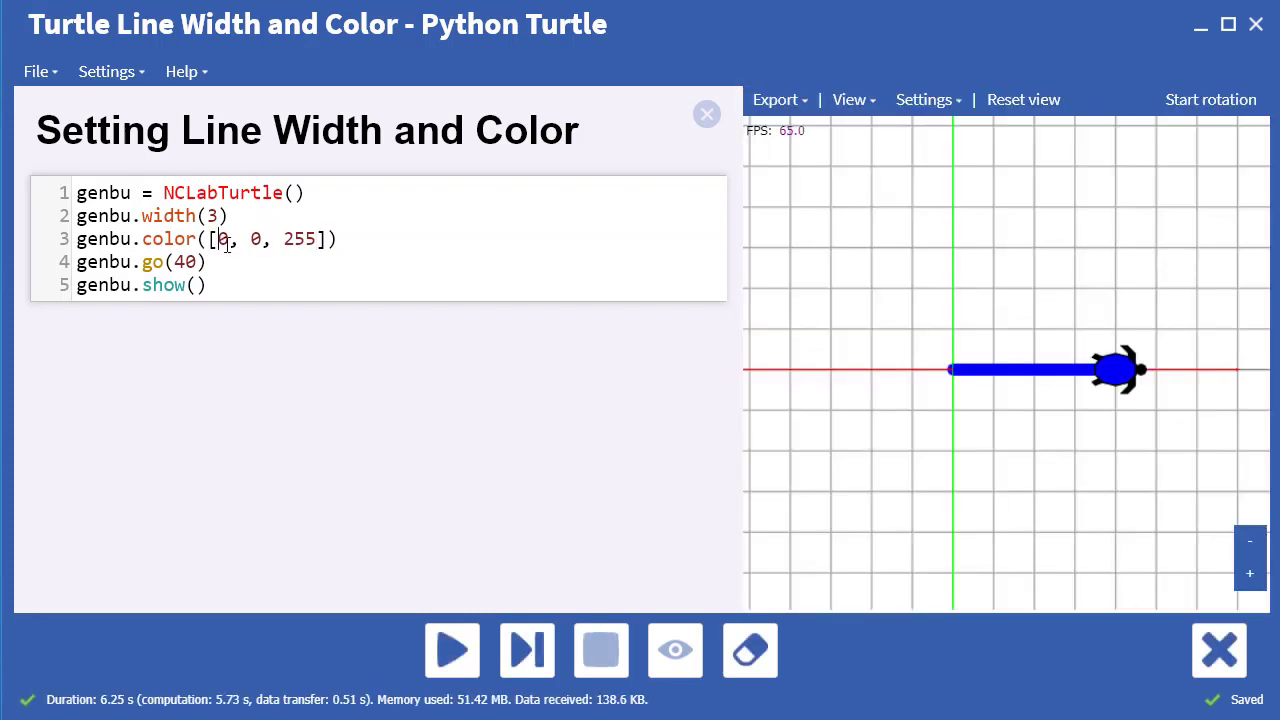
Step: Run the line in magenta, yellow and cyan, then with colour [100, 30, 201]
type("255")
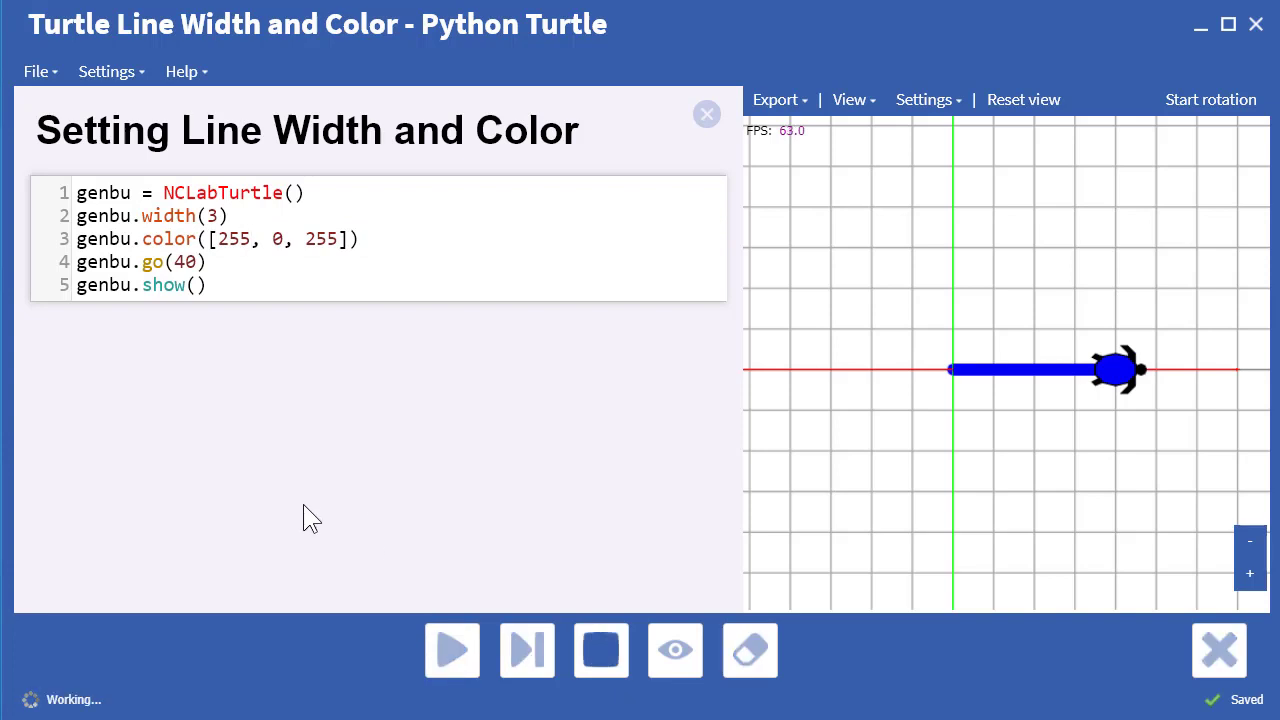
left_click(451, 650)
type(", 0")
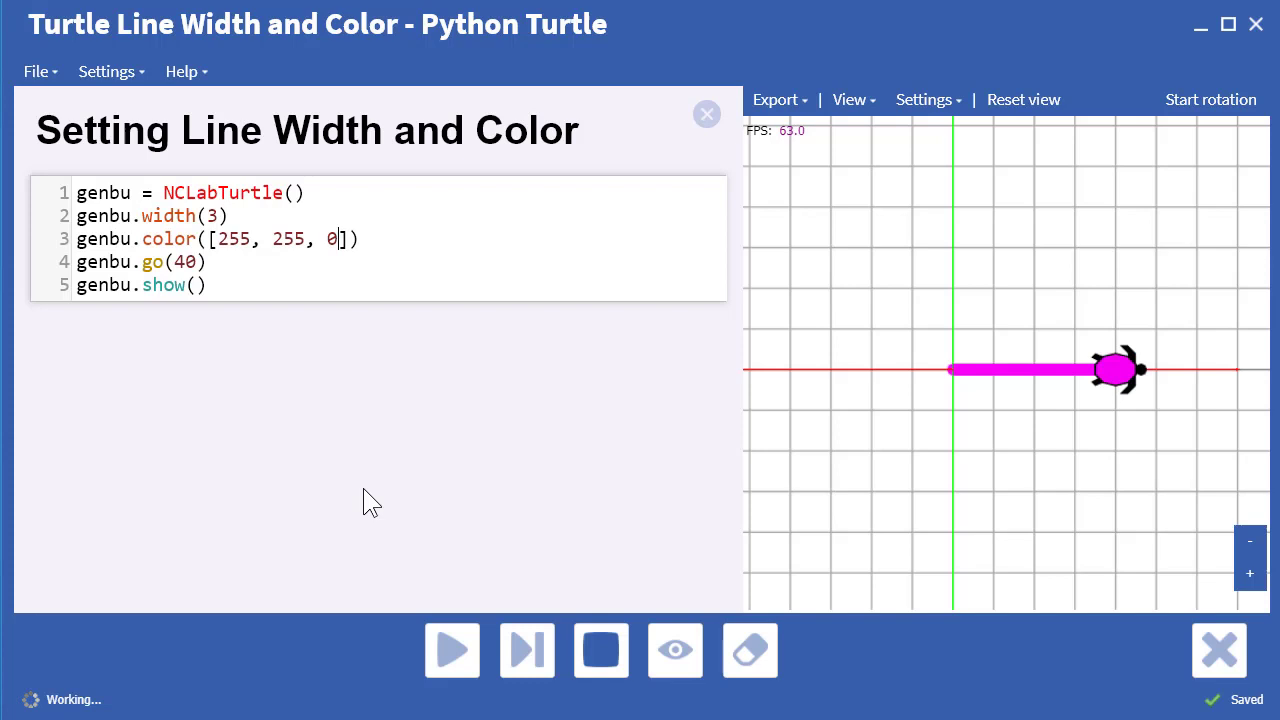
left_click(452, 650)
type("0, ")
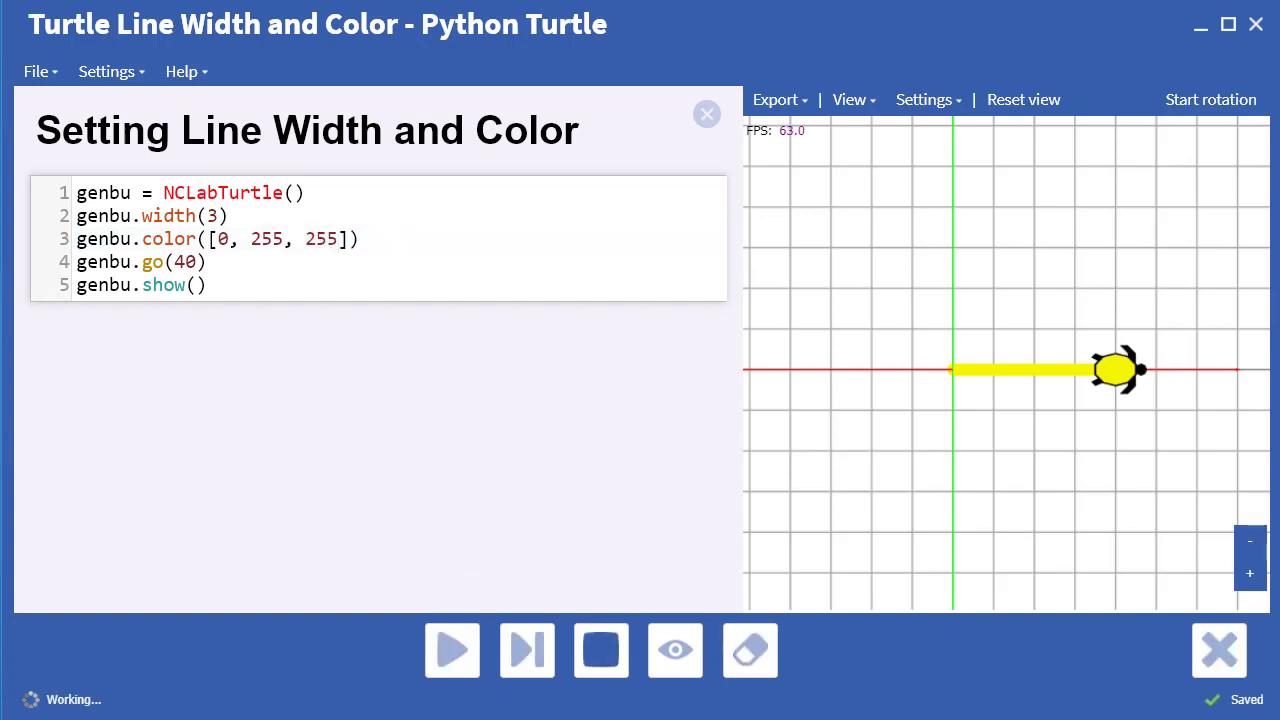
mouse_move(377, 465)
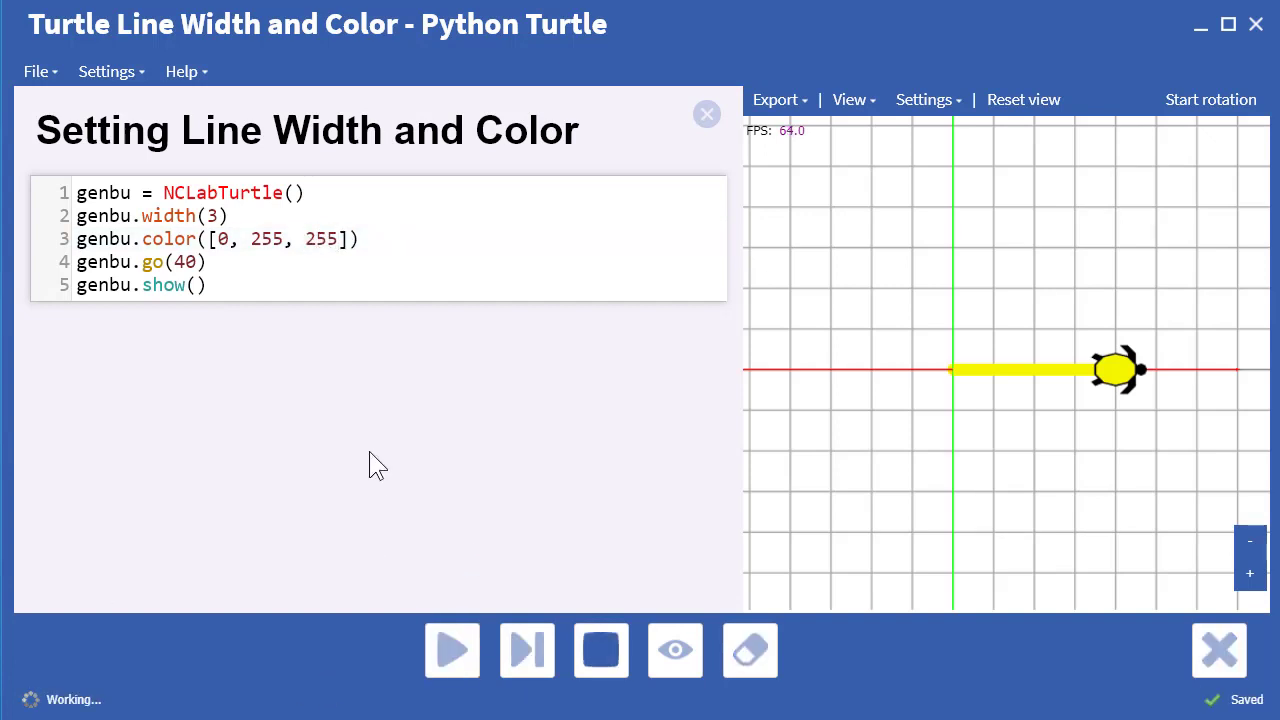
left_click(452, 650)
type("10")
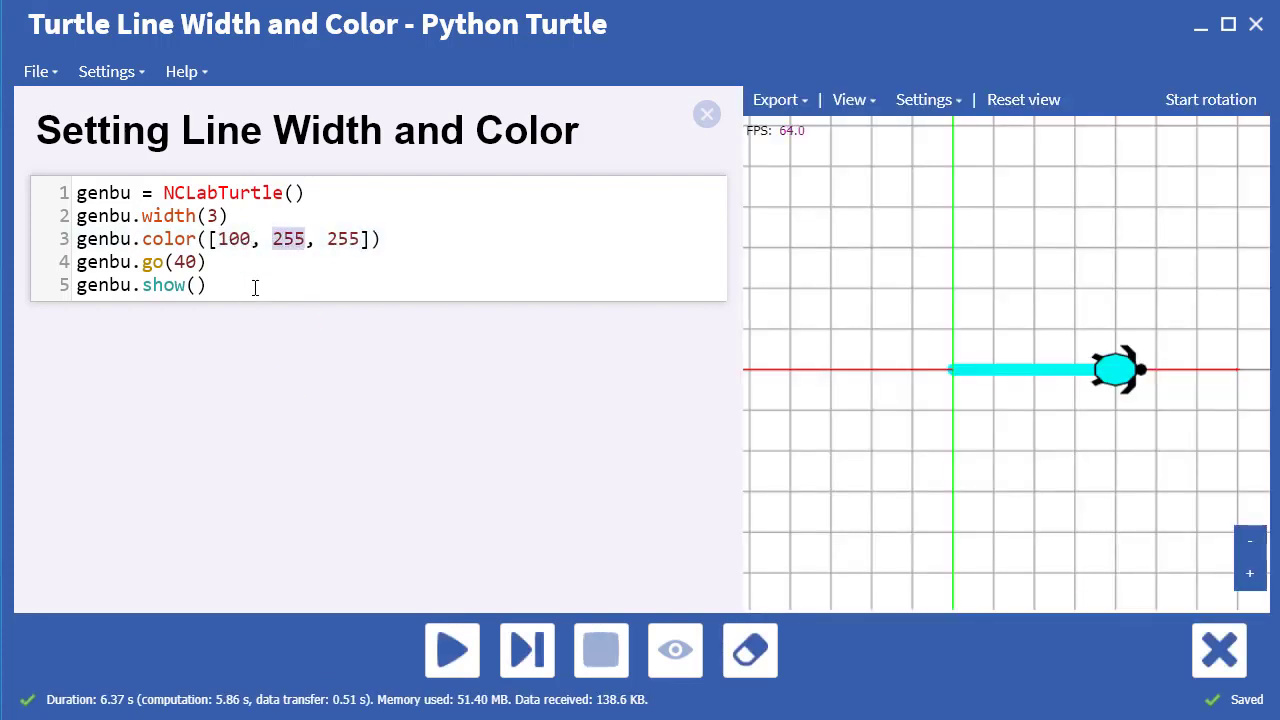
type("30")
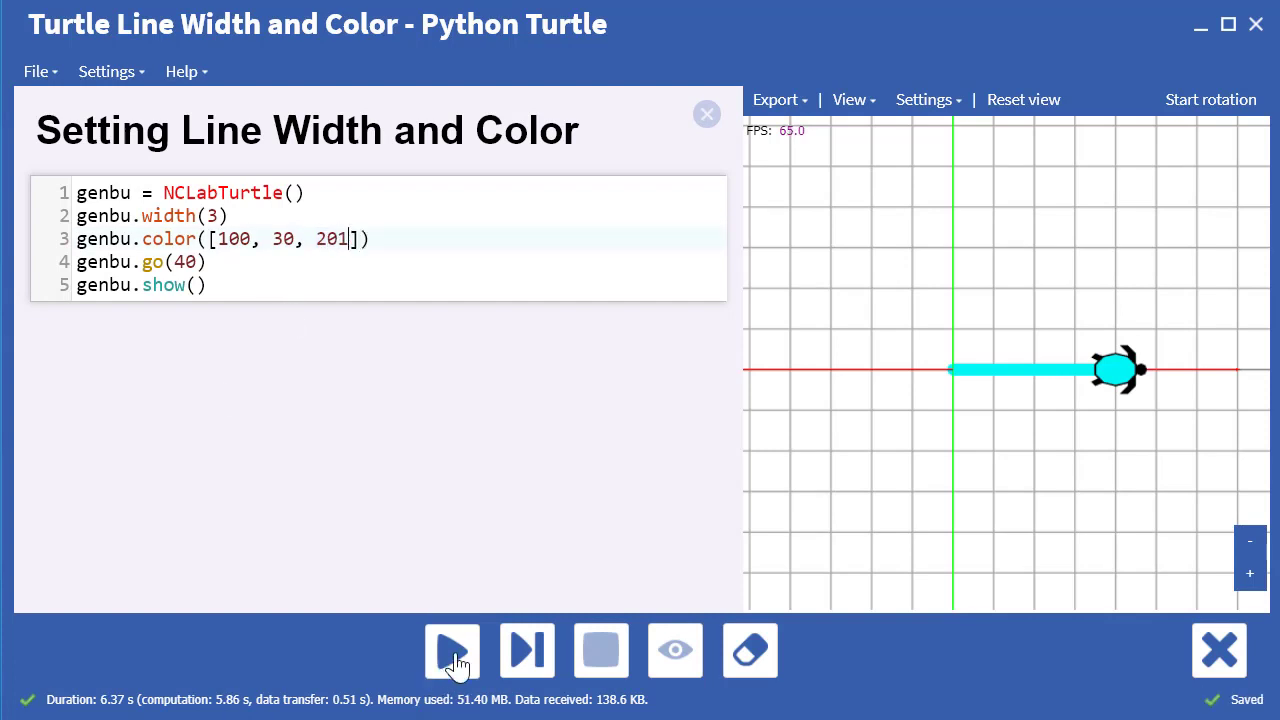
left_click(452, 650)
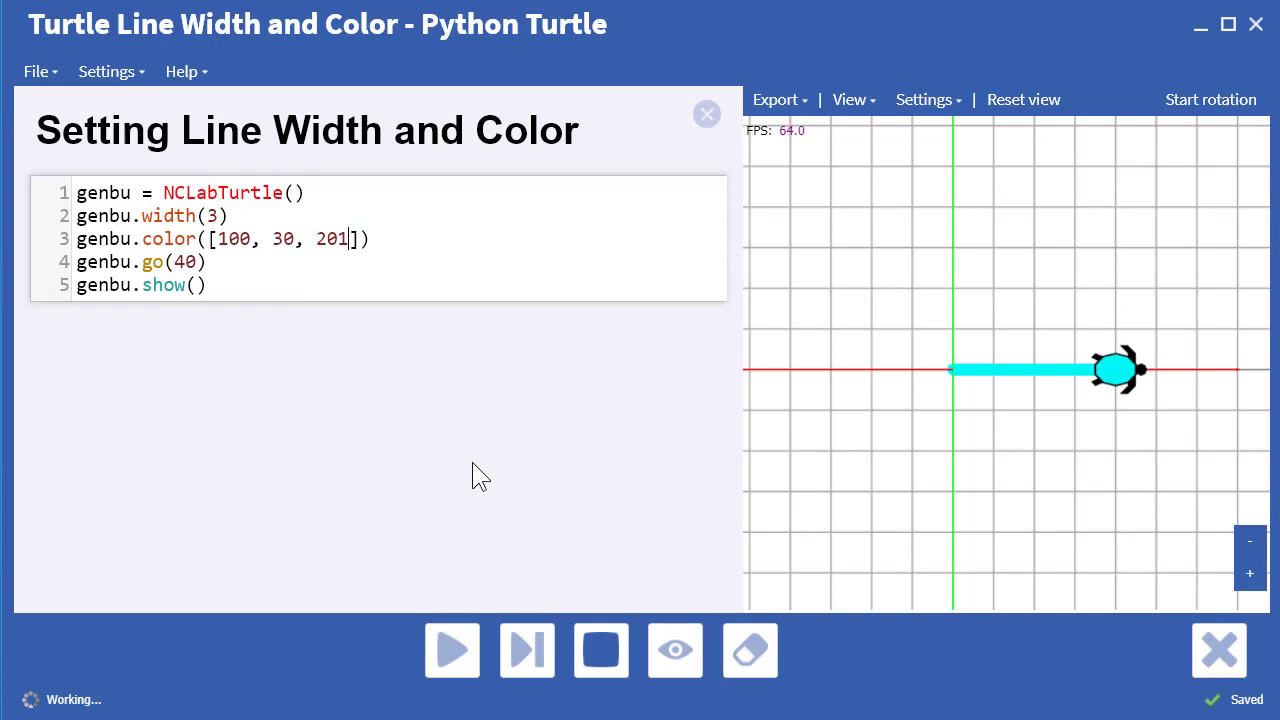
Step: Load the 17-line house program and step through it to completion
left_click(452, 650)
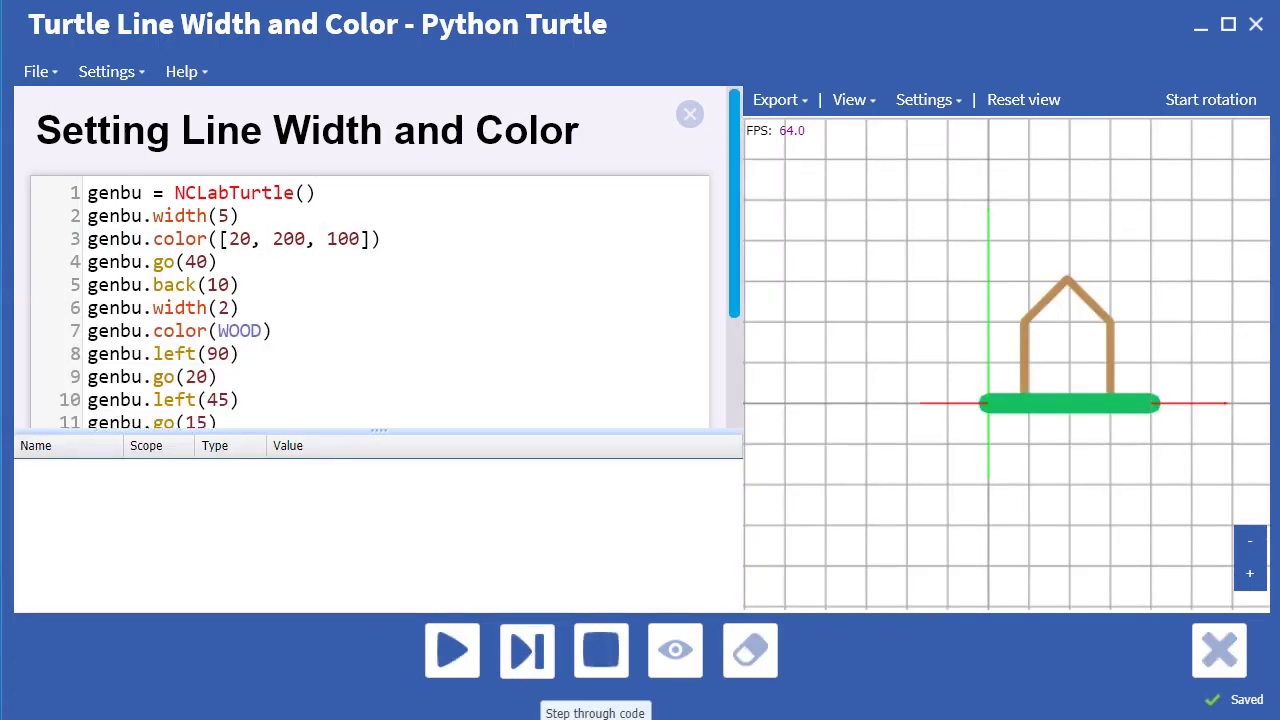
left_click(526, 650)
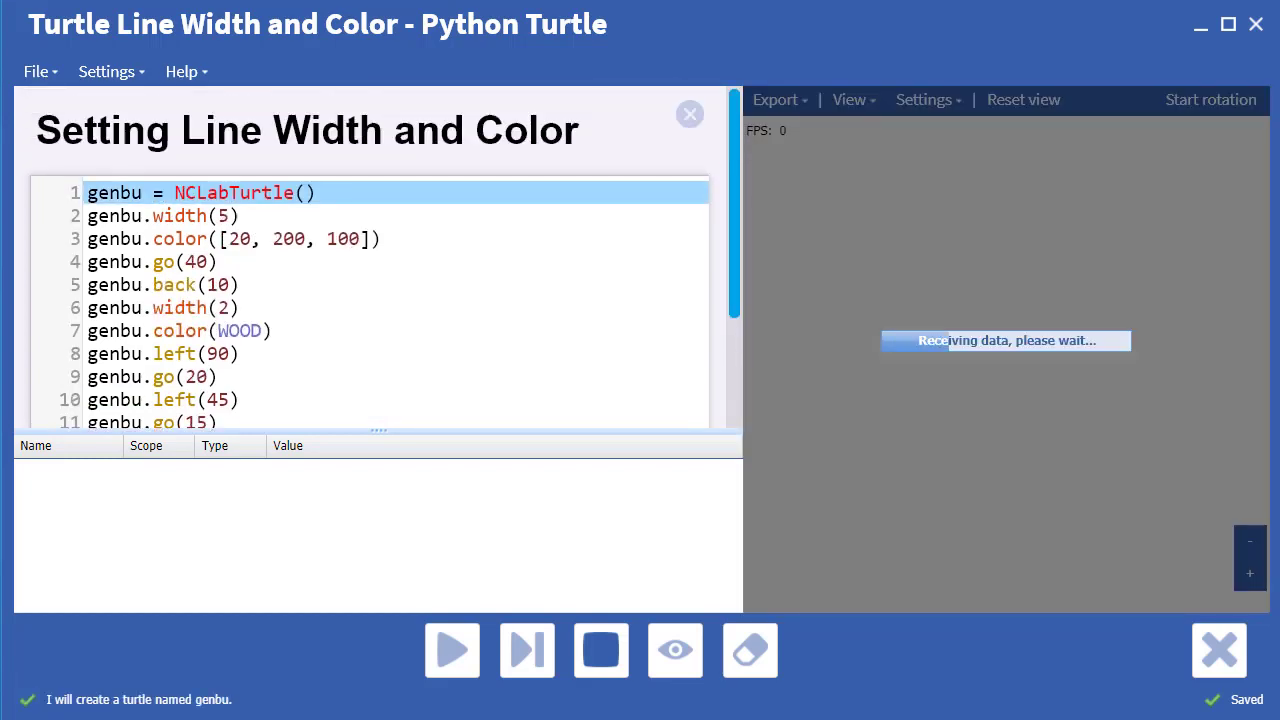
left_click(527, 650)
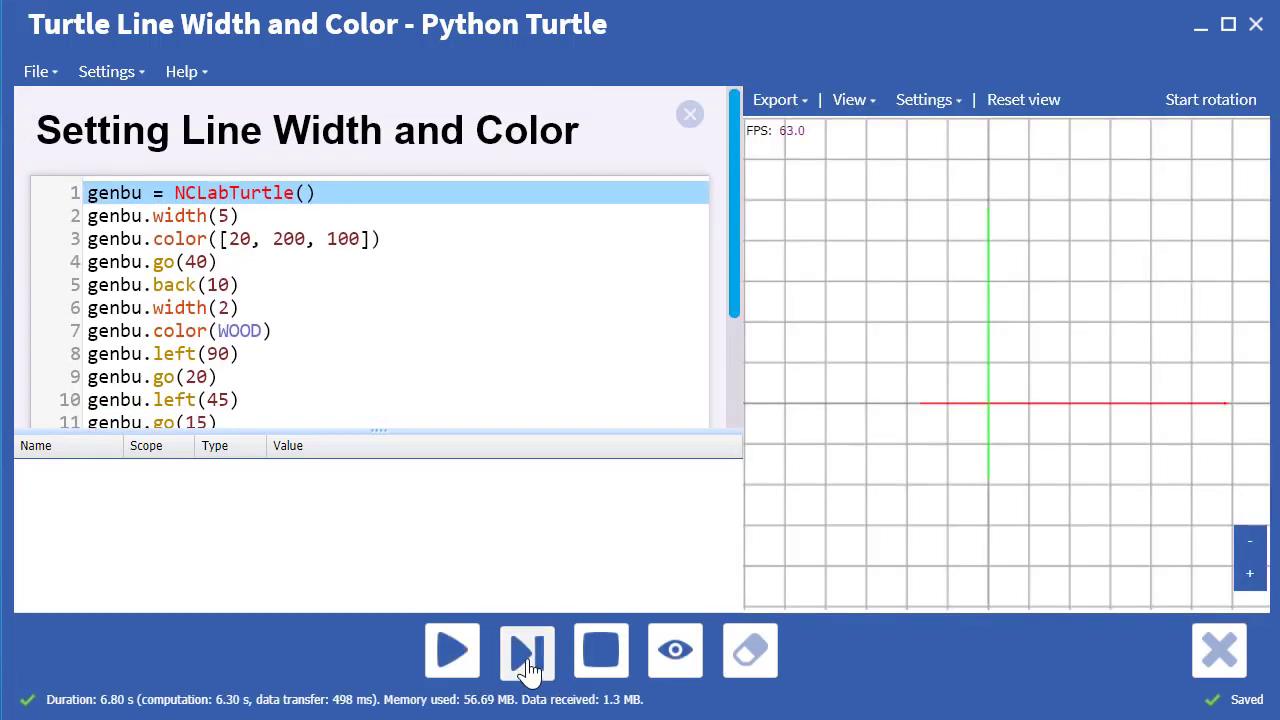
left_click(526, 651)
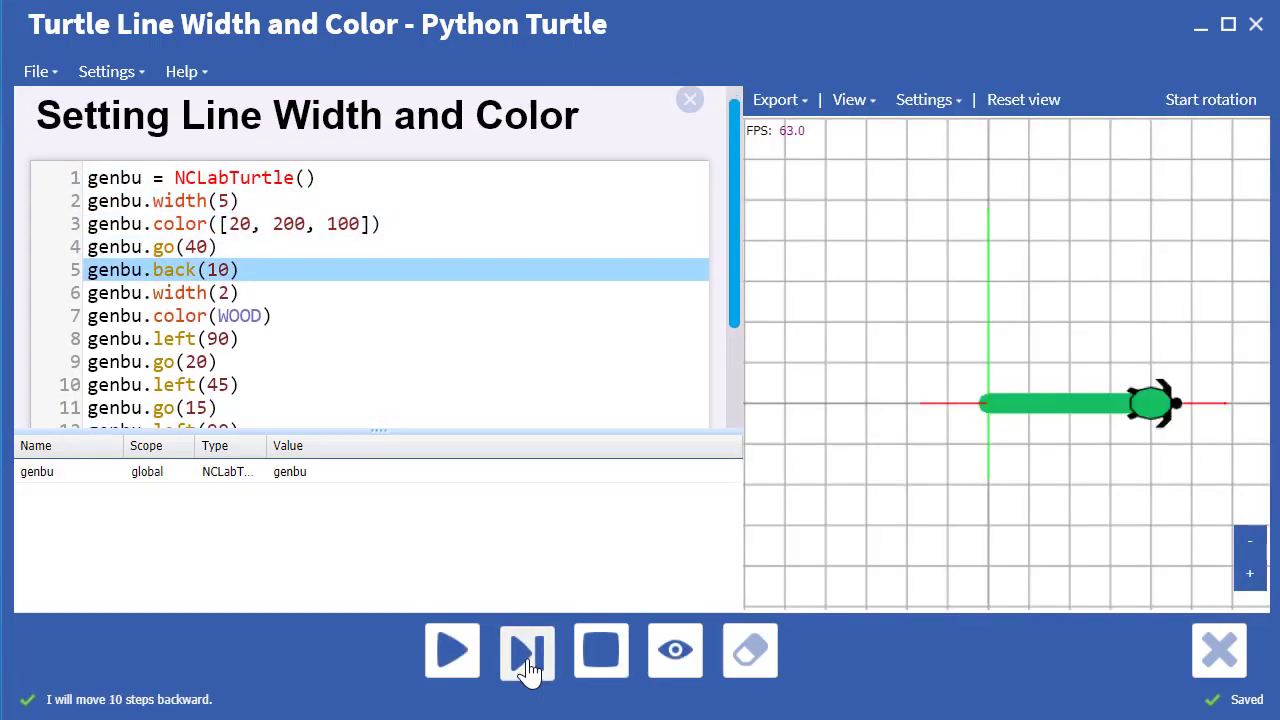
left_click(527, 650)
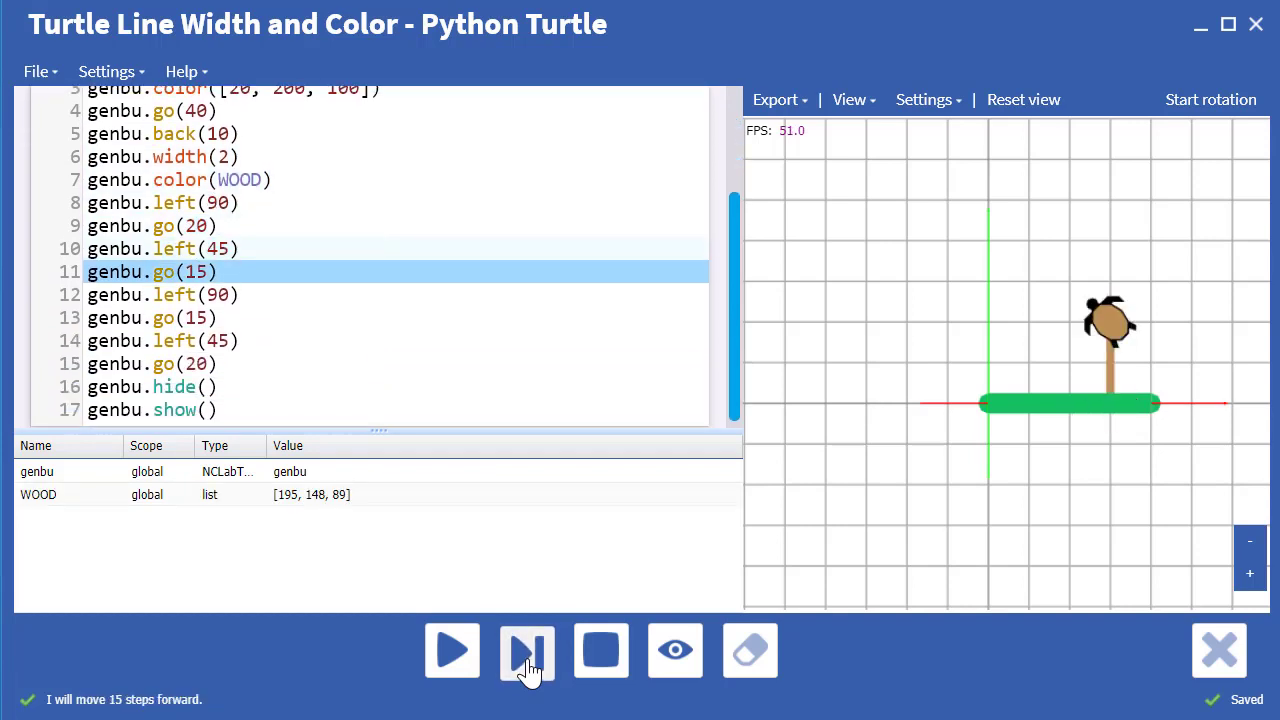
left_click(527, 651)
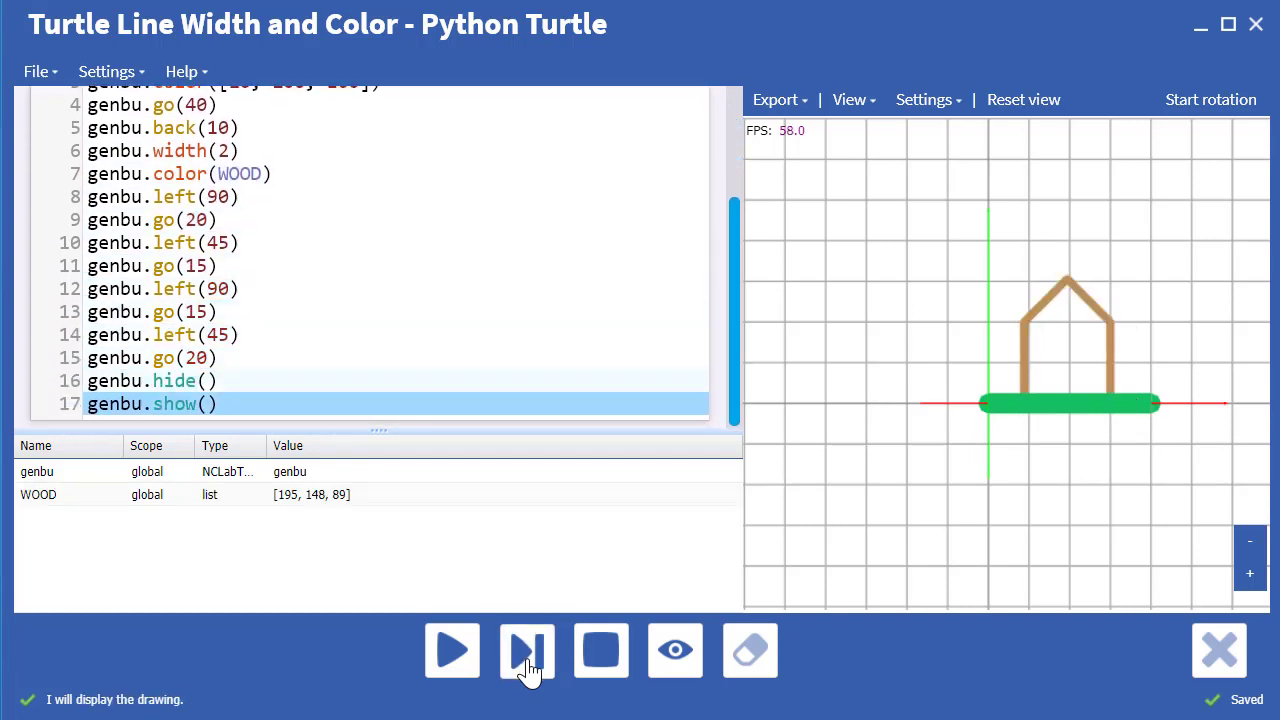
left_click(527, 650)
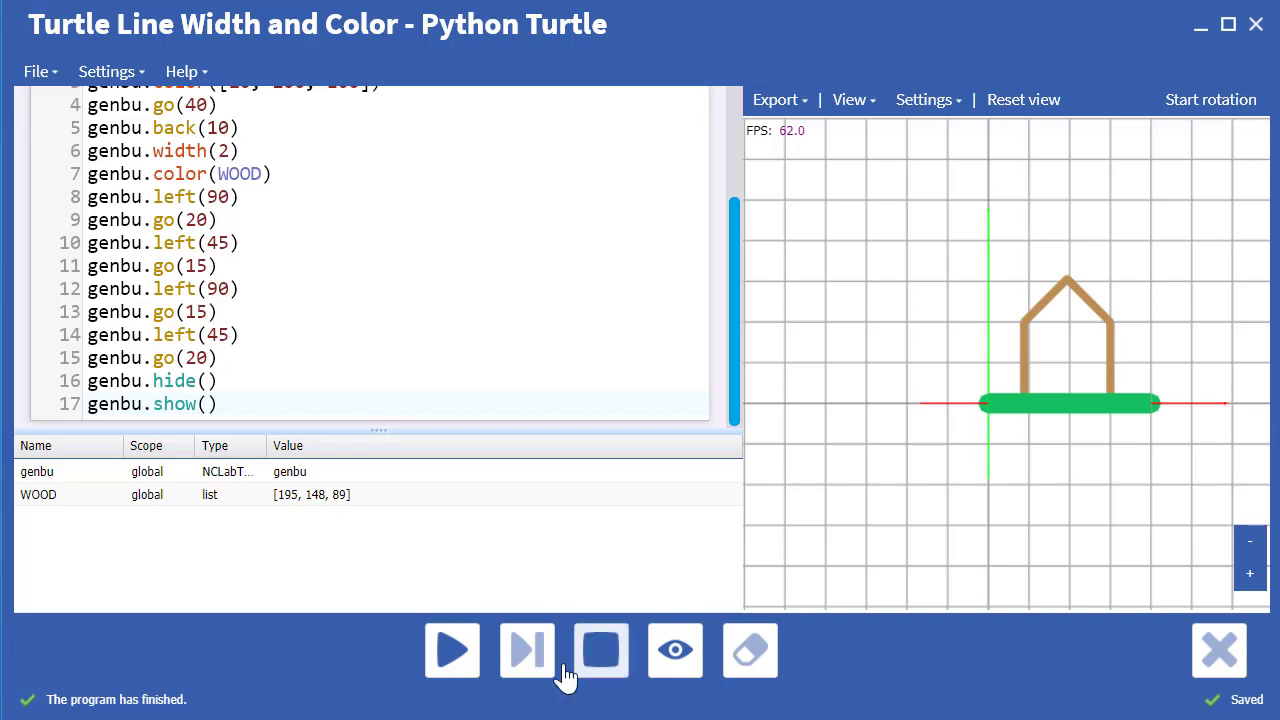